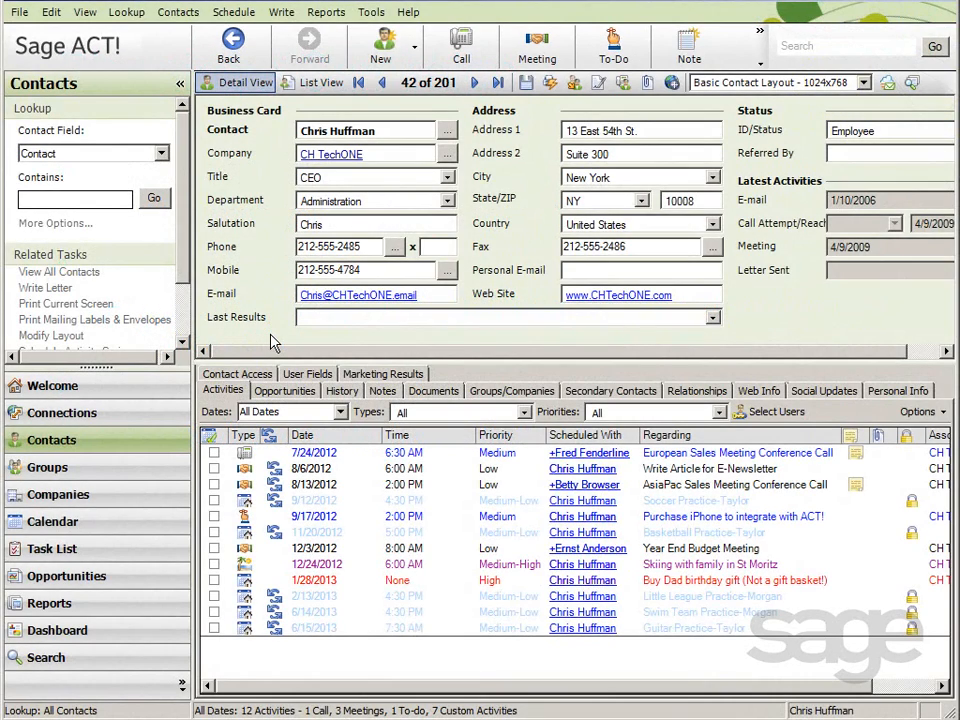
mouse_move(256, 278)
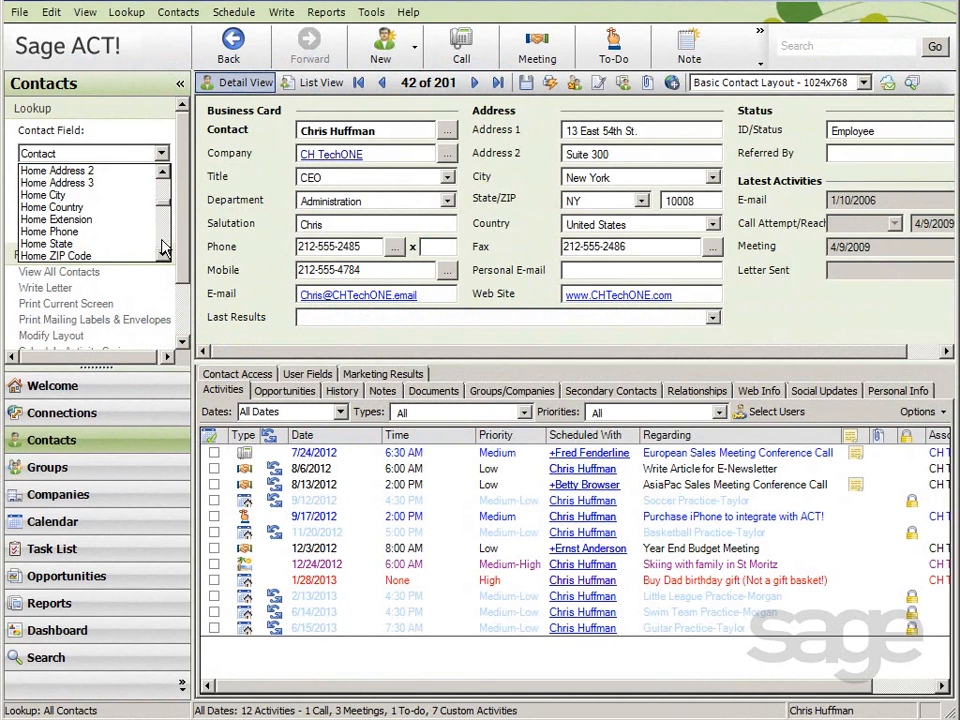
mouse_move(85, 190)
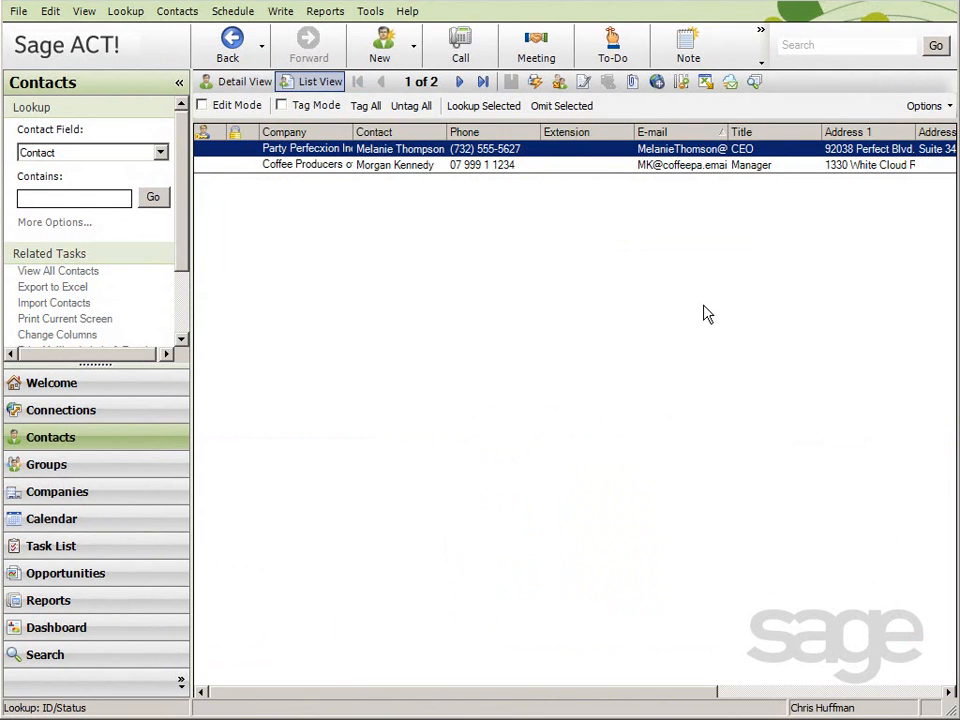
mouse_move(662, 167)
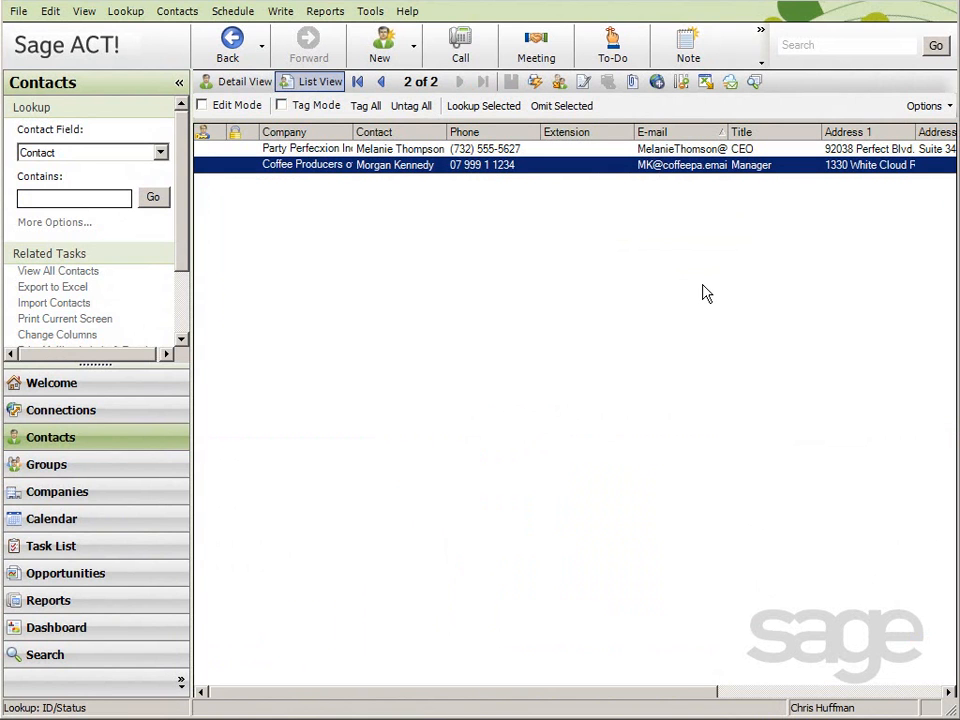
mouse_move(712, 133)
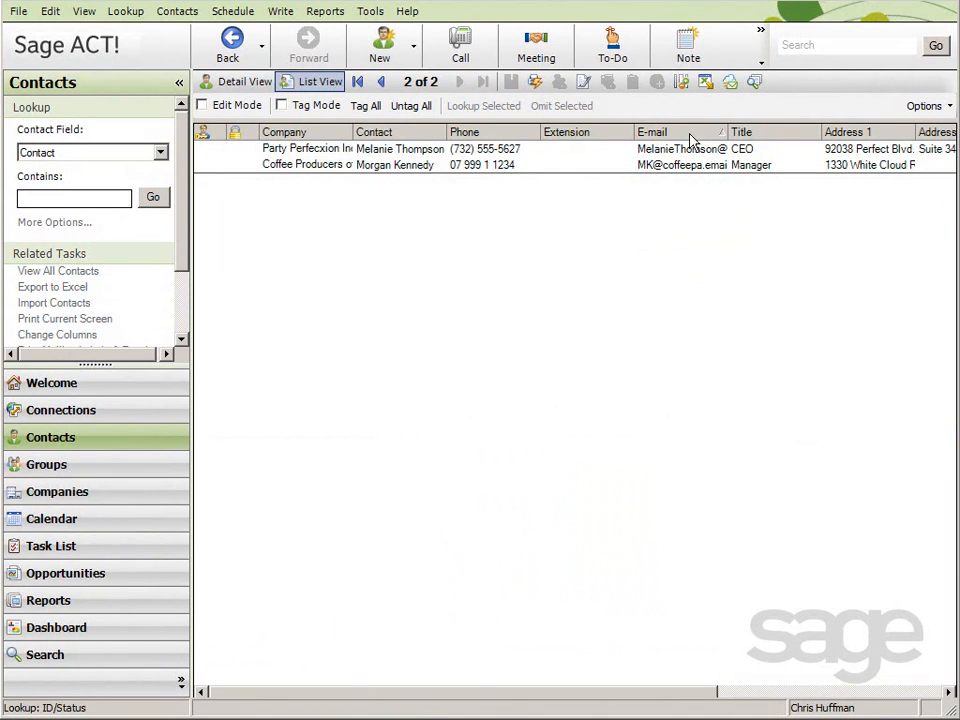
mouse_move(683, 82)
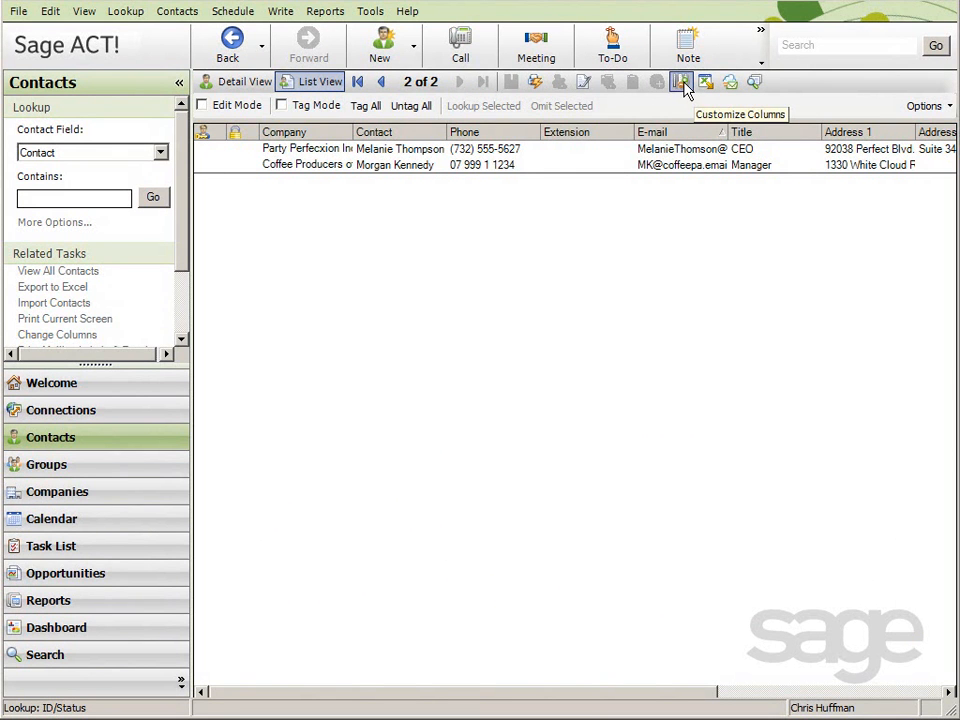
left_click(682, 82)
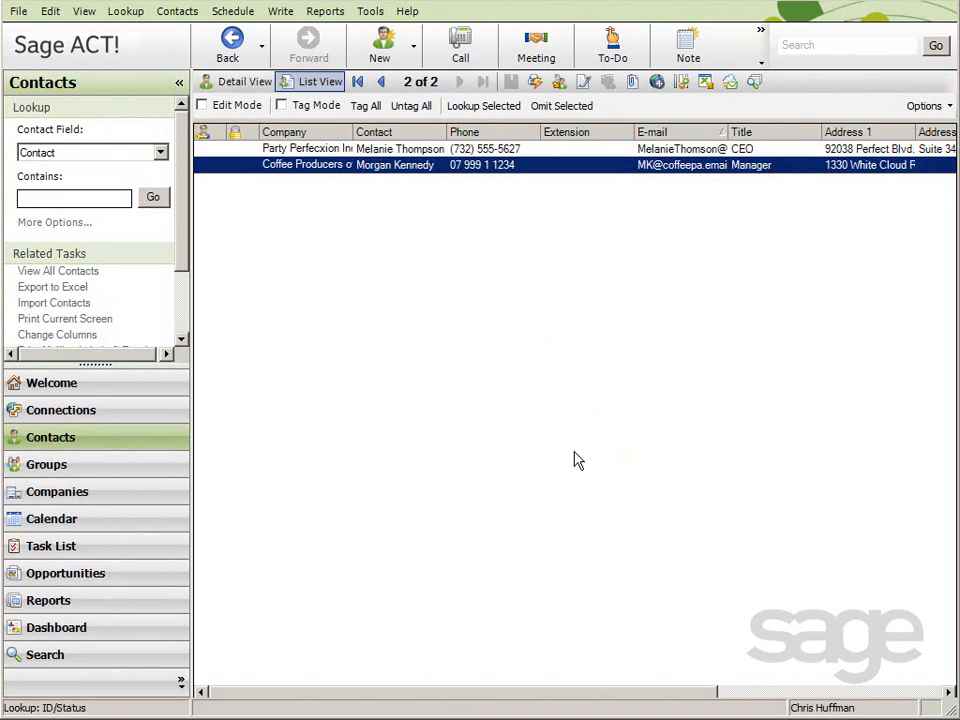
mouse_move(281, 11)
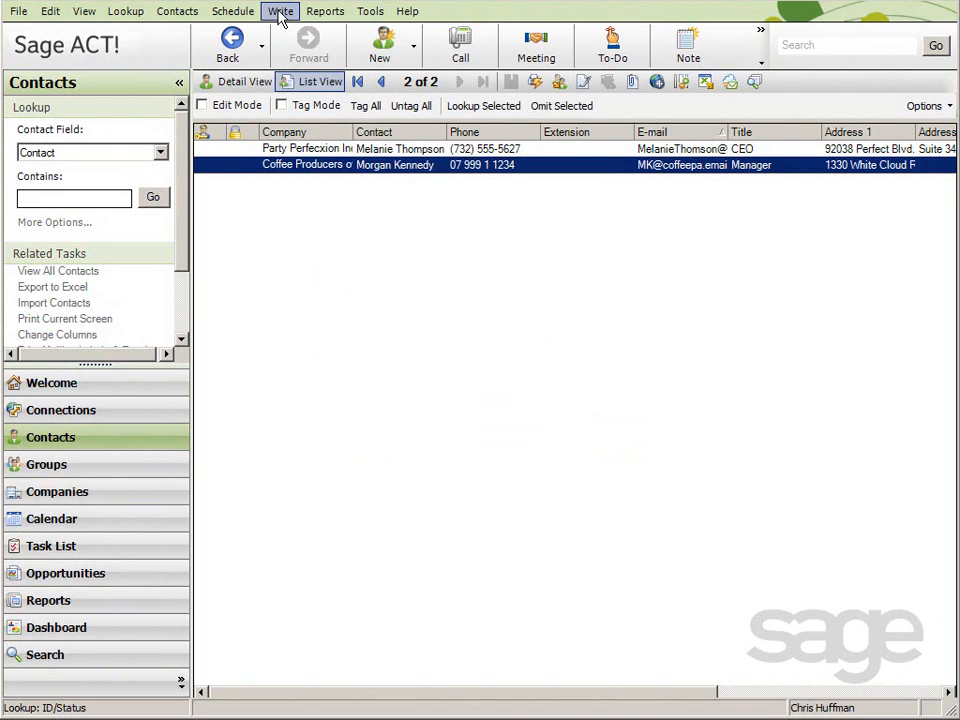
left_click(280, 11)
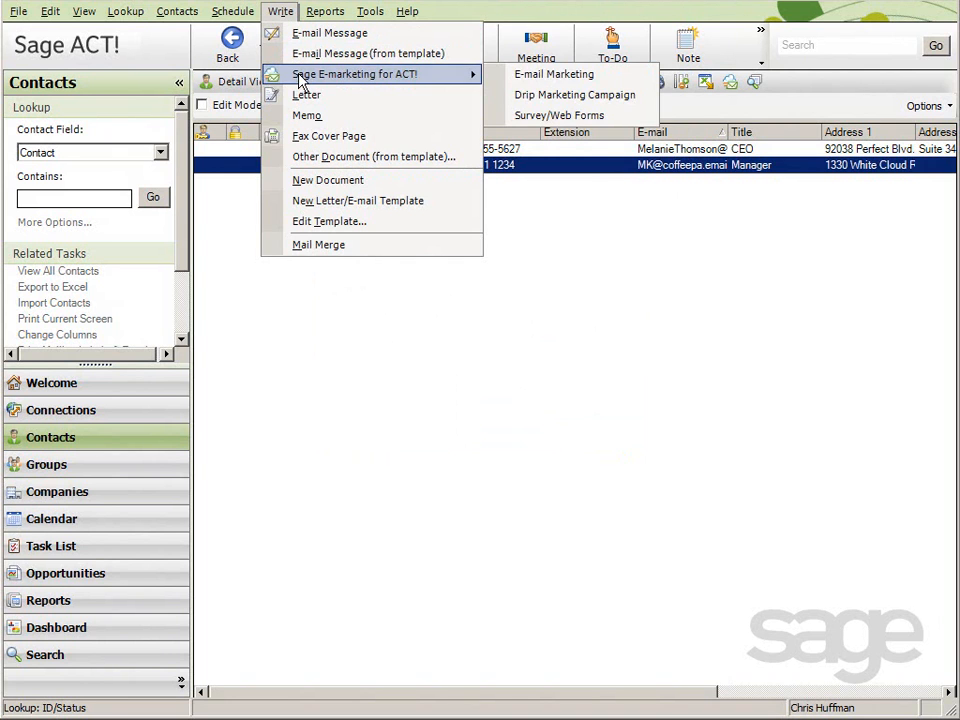
left_click(554, 74)
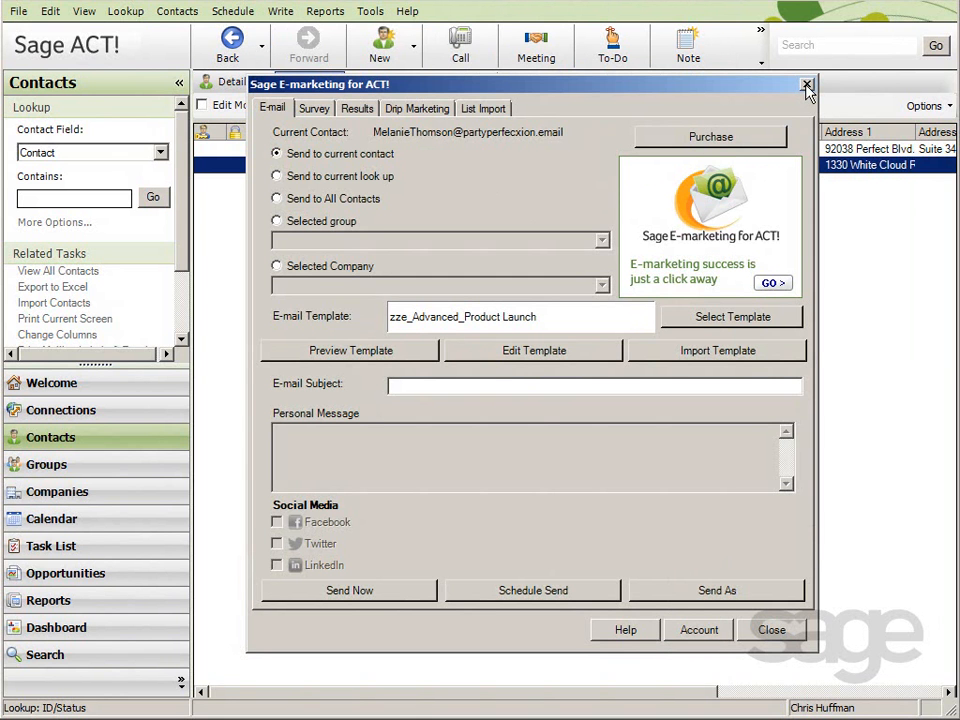
left_click(807, 85)
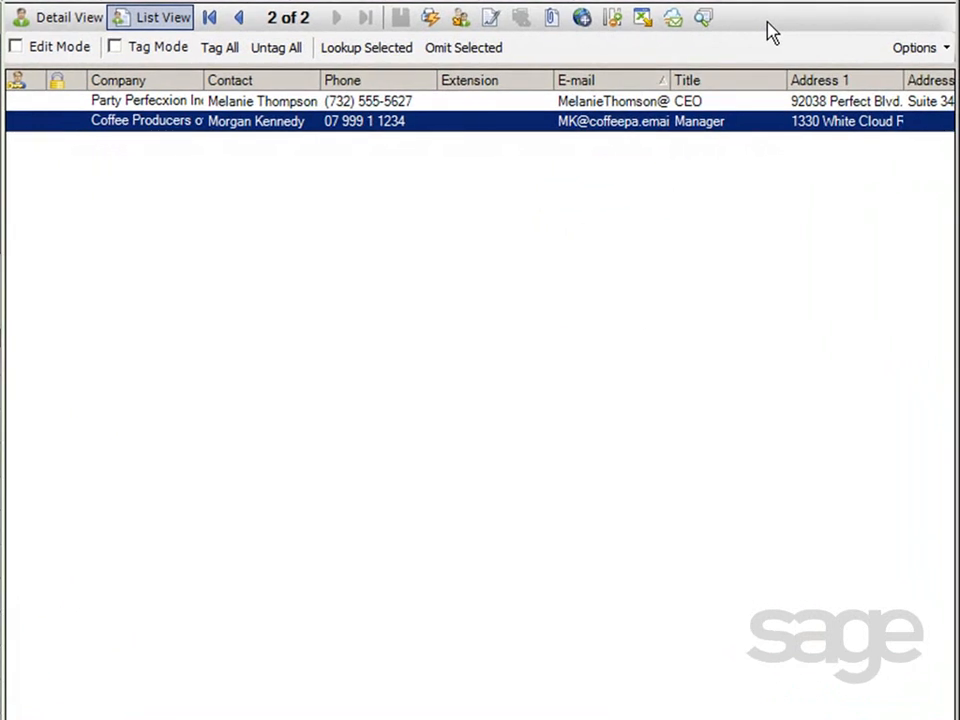
mouse_move(670, 18)
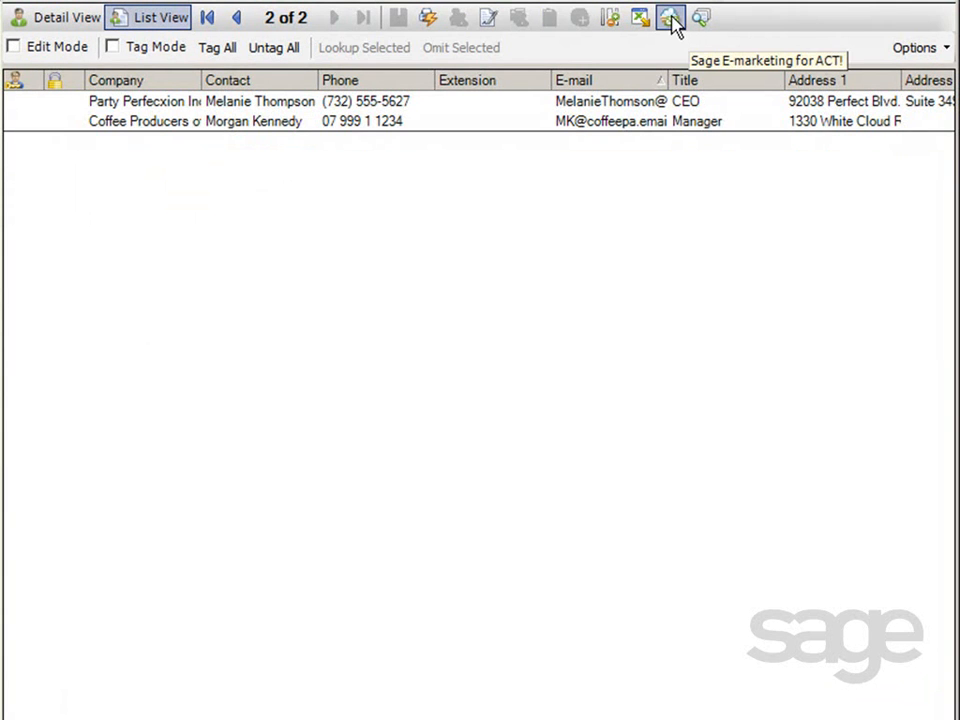
Step: Reopen the Sage E-marketing for ACT! dialog on its E-mail tab
left_click(670, 18)
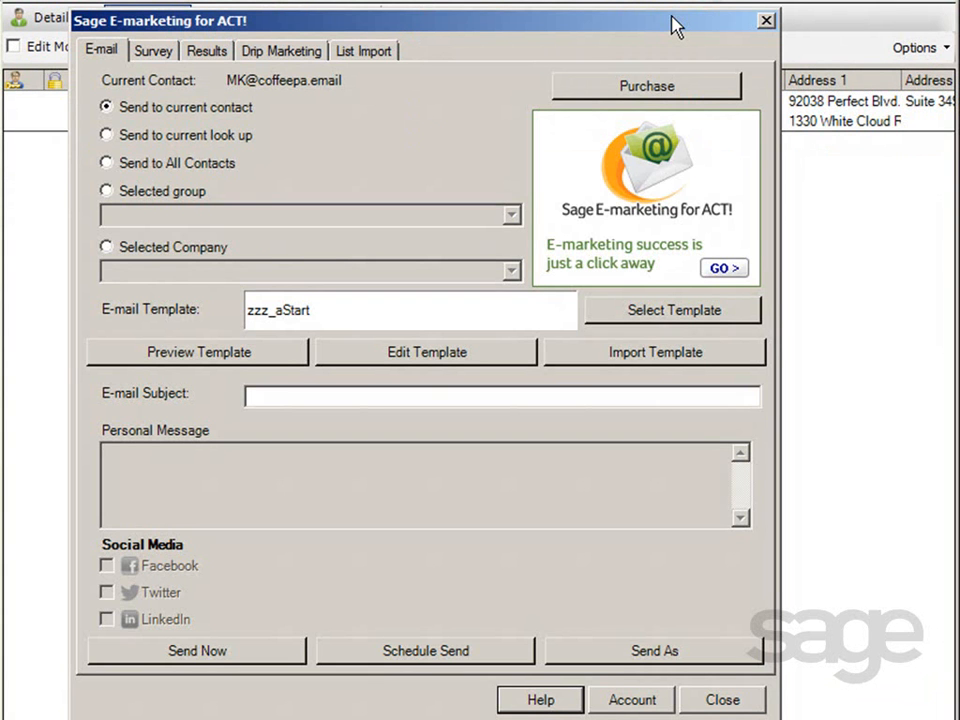
mouse_move(445, 135)
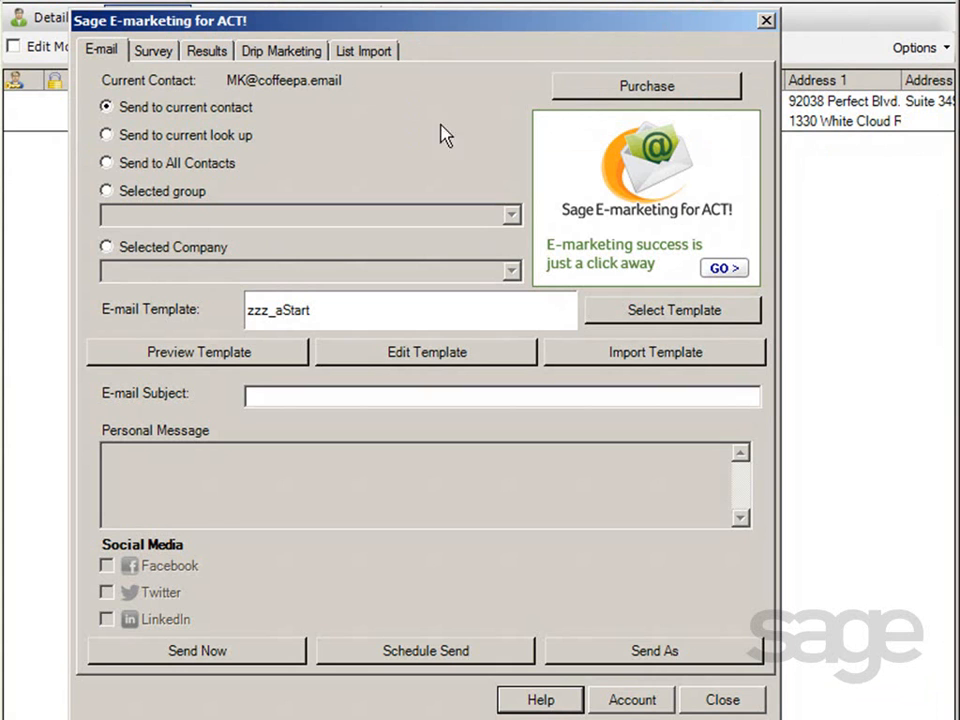
mouse_move(399, 118)
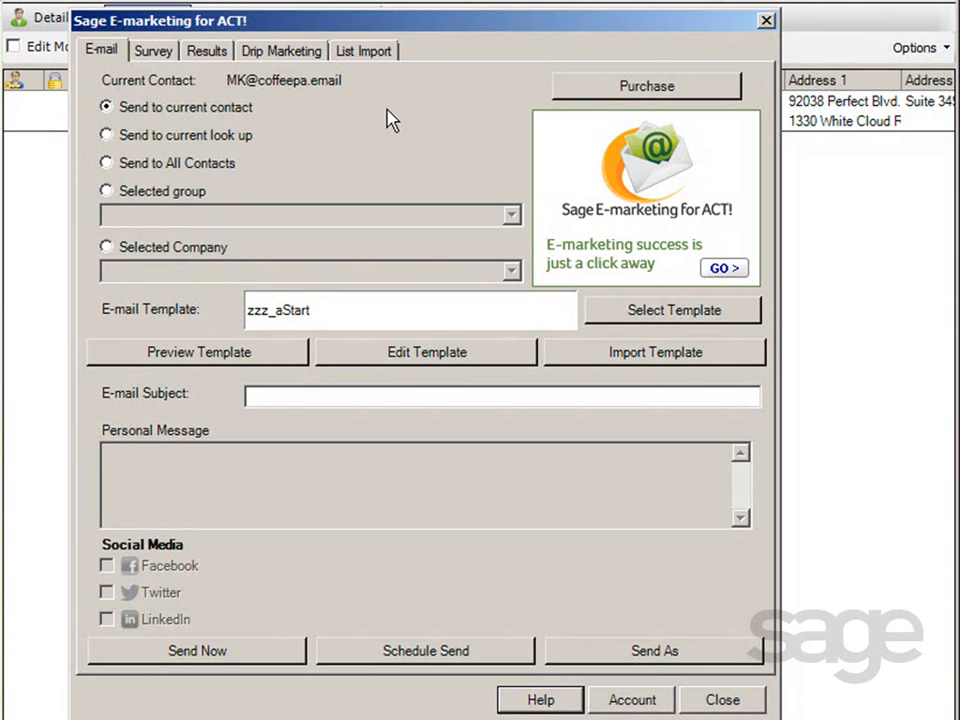
mouse_move(240, 120)
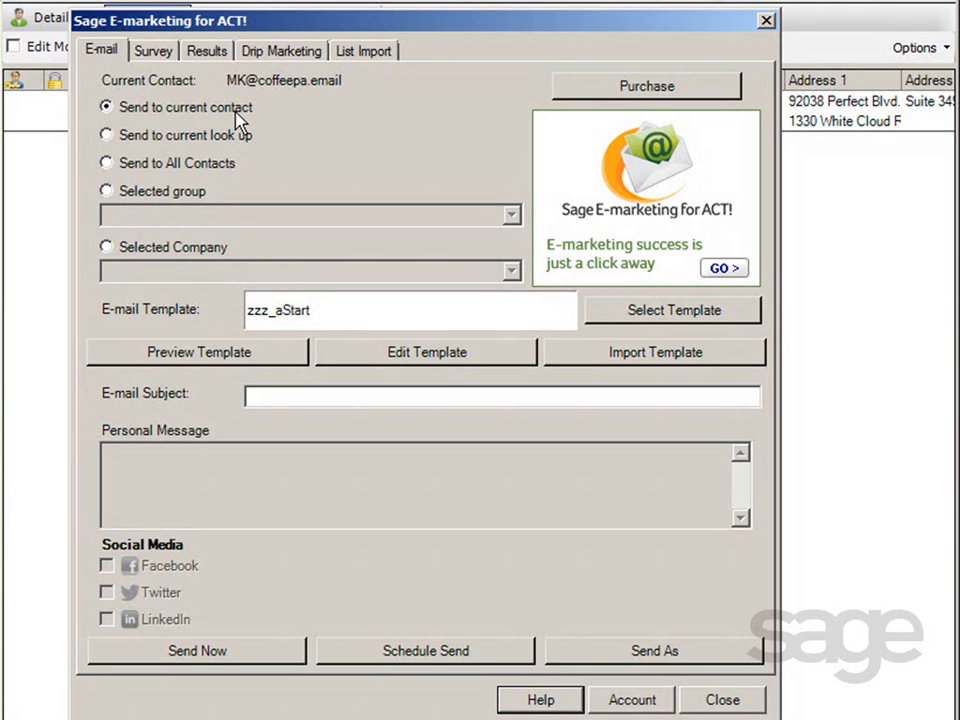
mouse_move(232, 147)
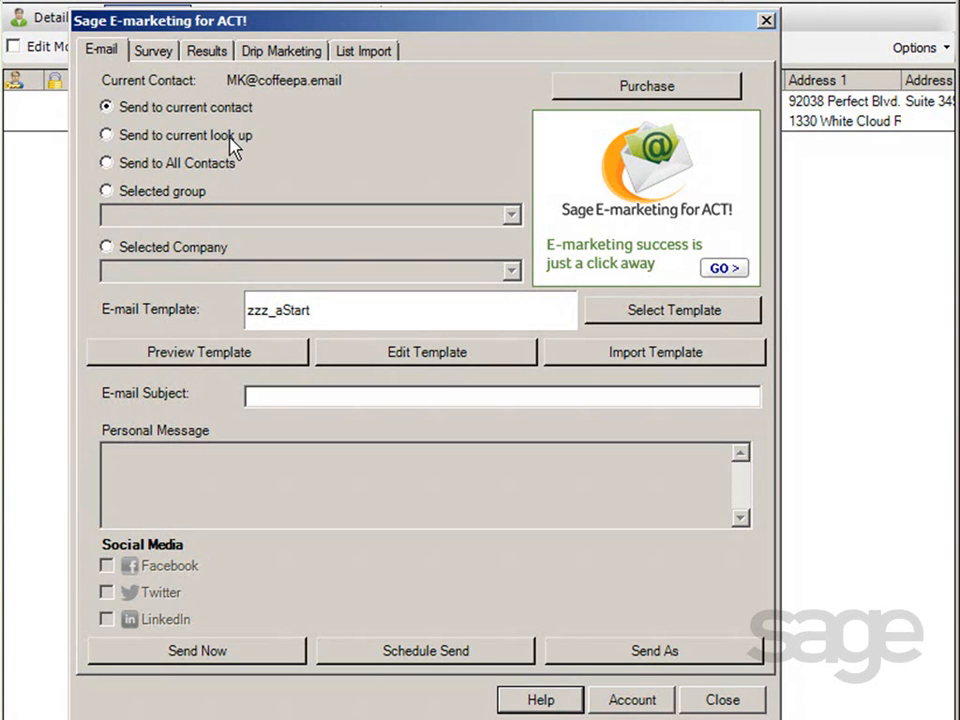
mouse_move(232, 165)
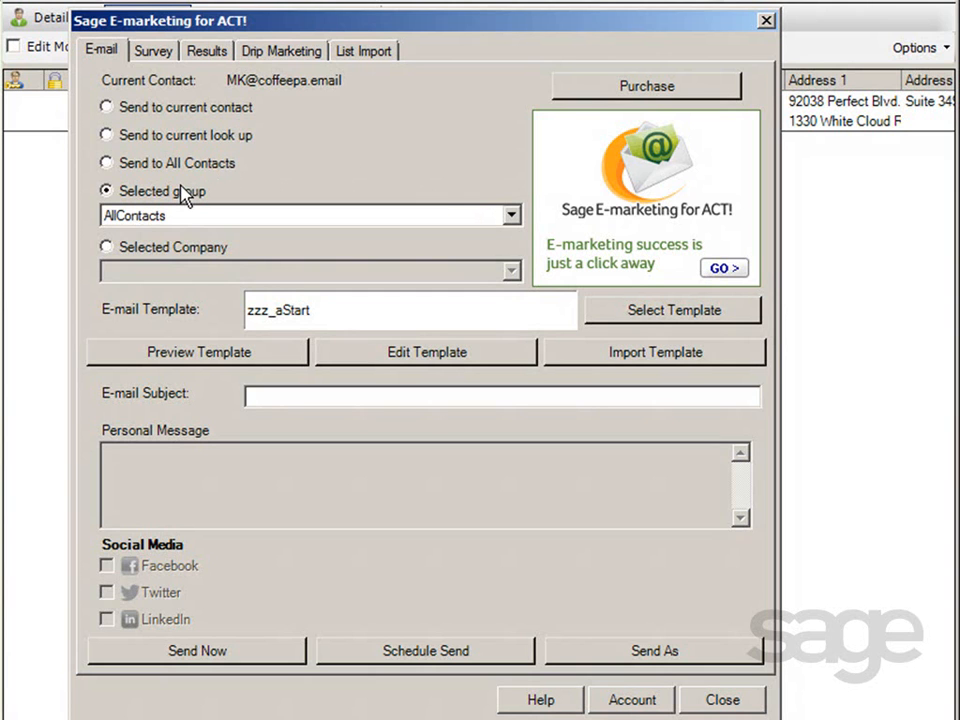
Step: Address the email to the selected company, Ace Pet Store Franchises
left_click(106, 247)
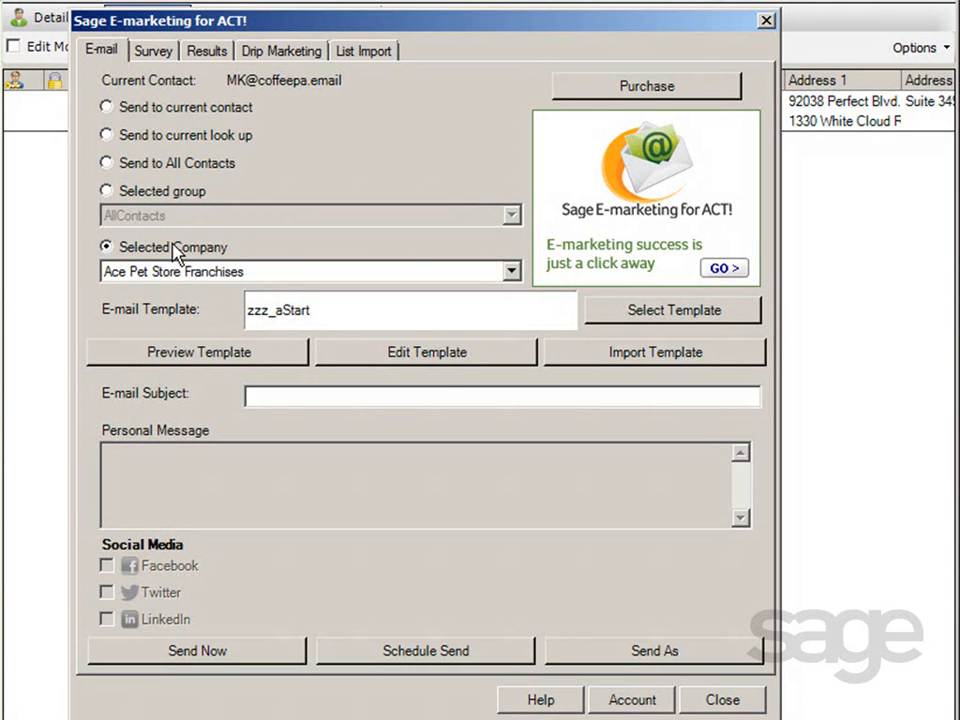
mouse_move(176, 162)
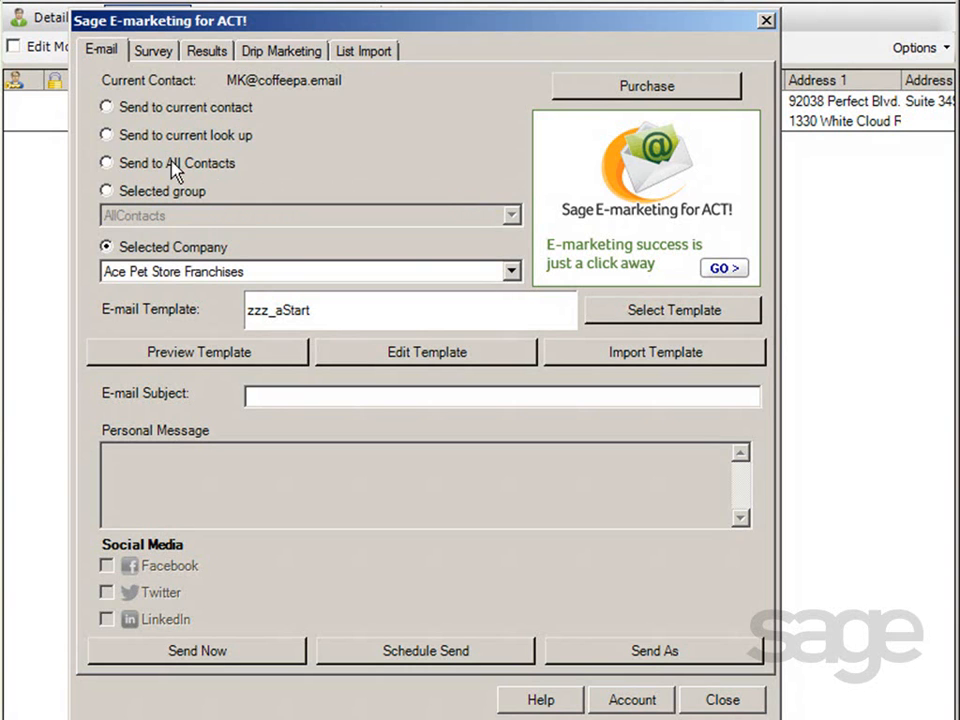
mouse_move(173, 136)
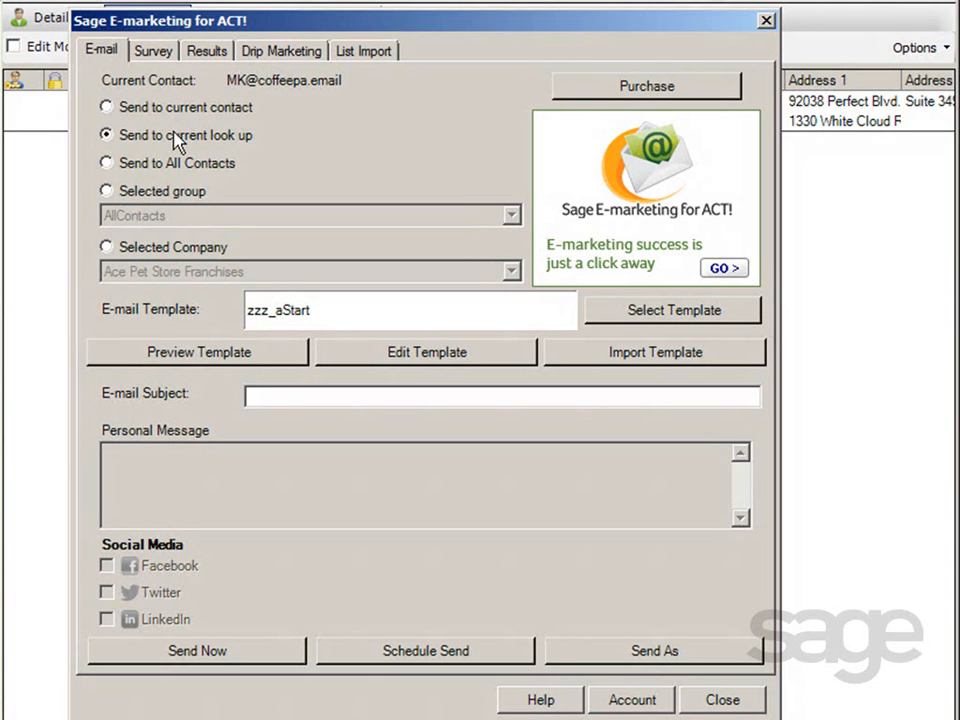
mouse_move(503, 253)
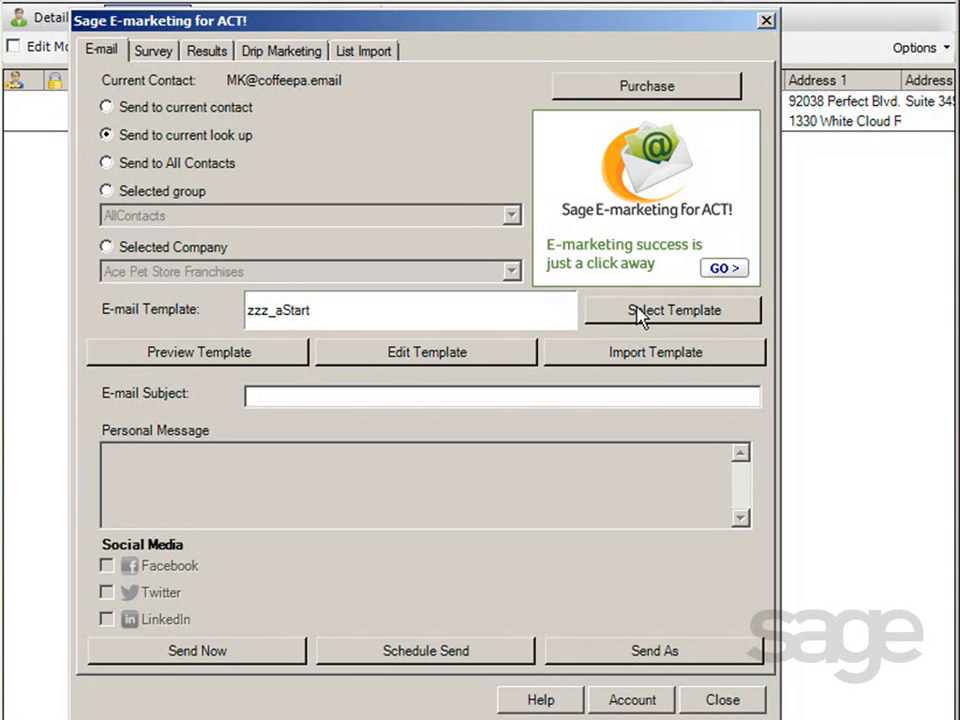
mouse_move(330, 373)
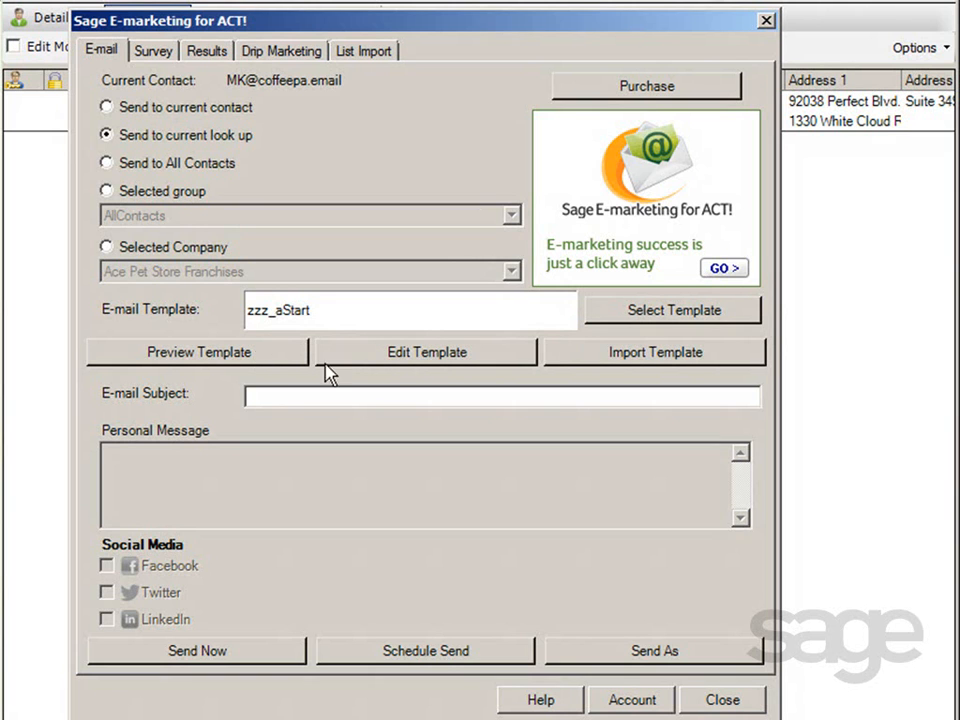
mouse_move(630, 340)
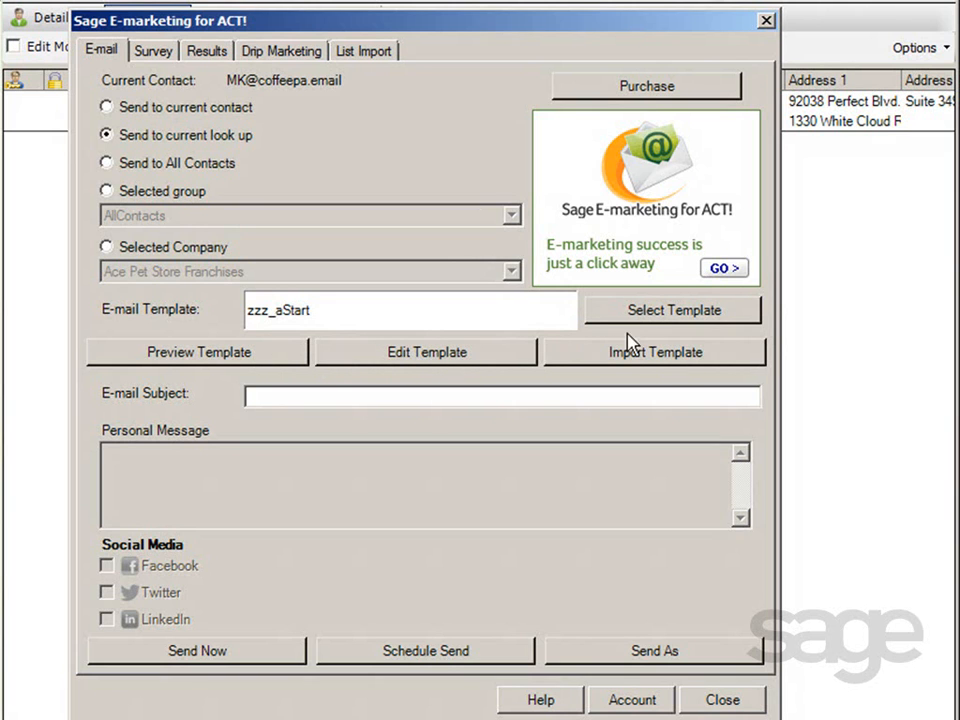
mouse_move(632, 348)
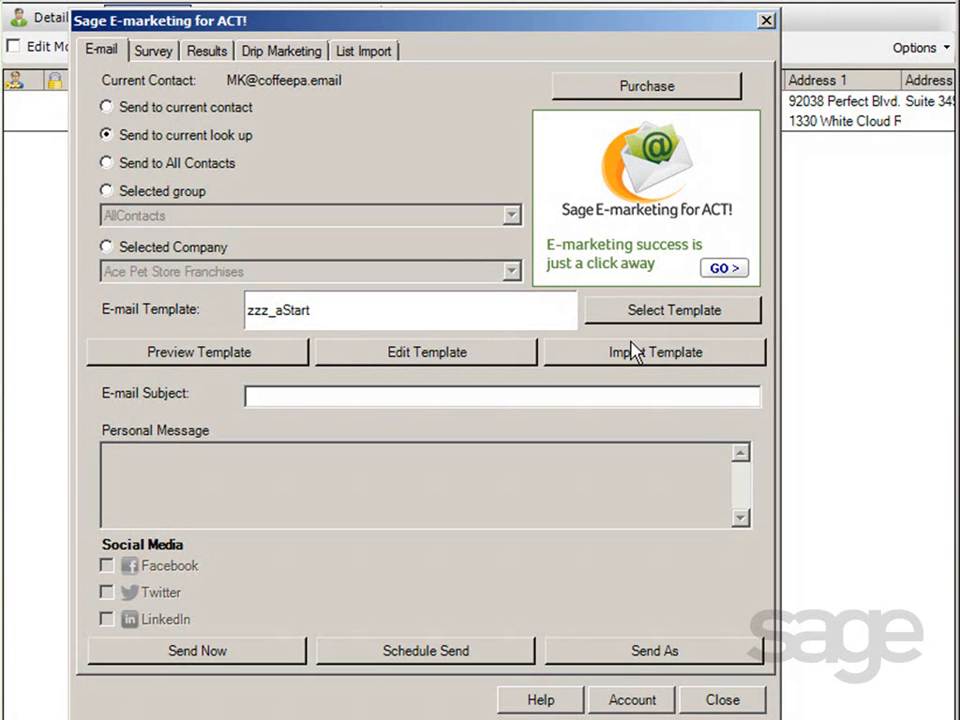
mouse_move(637, 360)
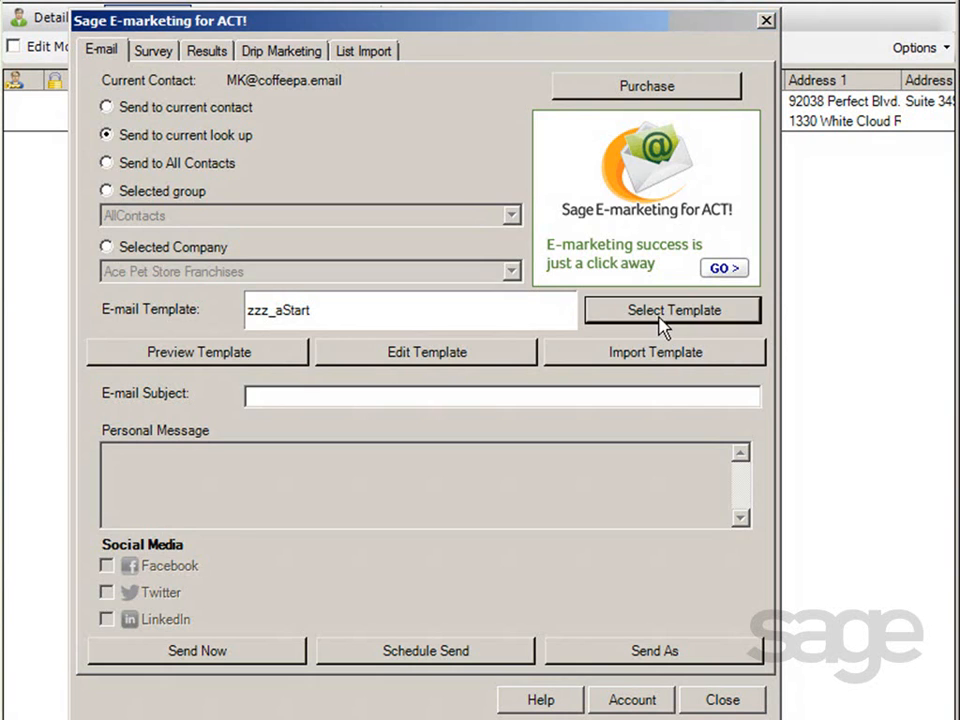
Step: Pick the zze_Advanced_Product Launch template from the template list
left_click(671, 310)
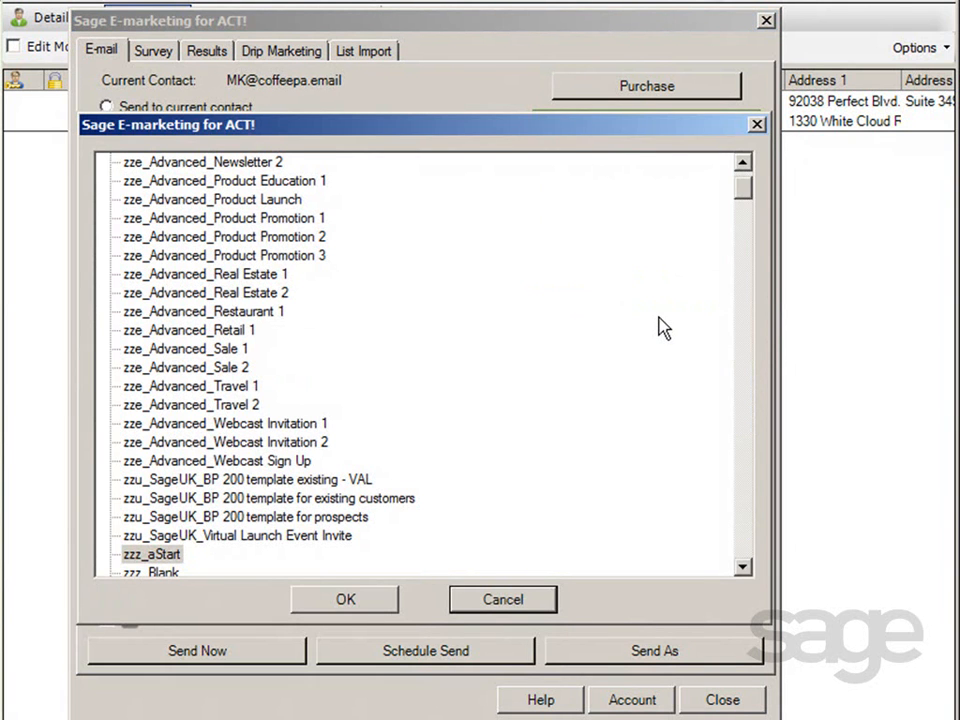
mouse_move(287, 222)
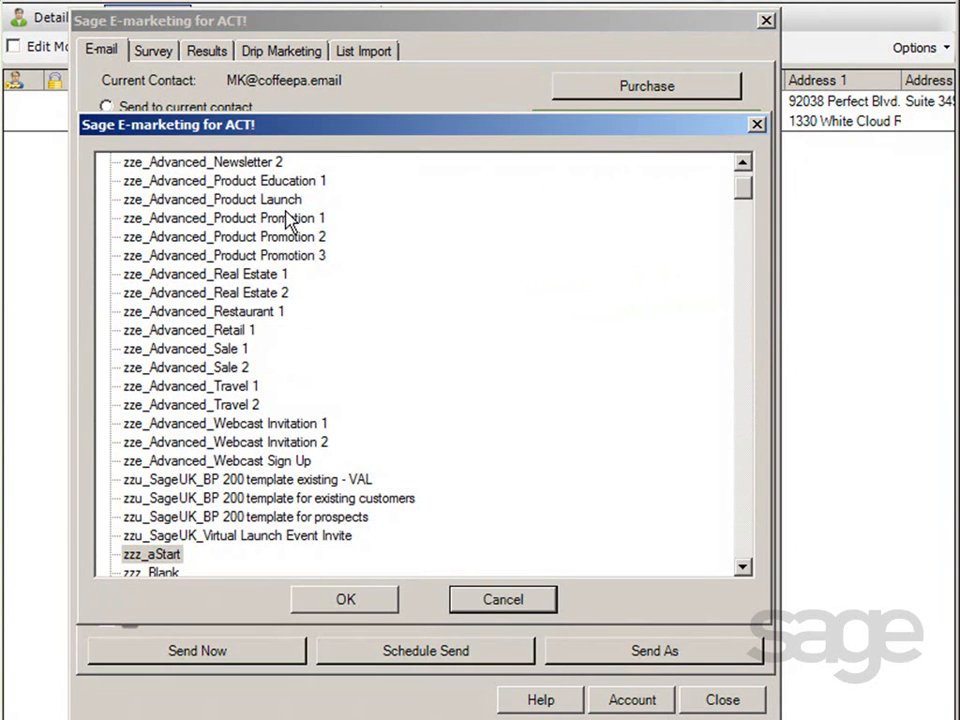
left_click(211, 199)
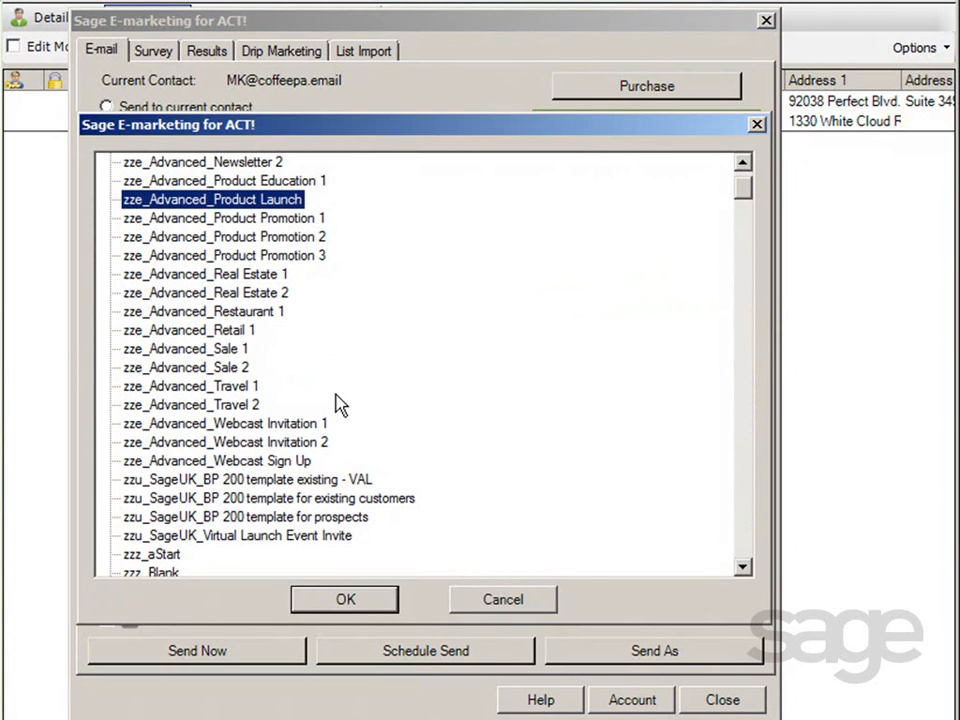
left_click(344, 599)
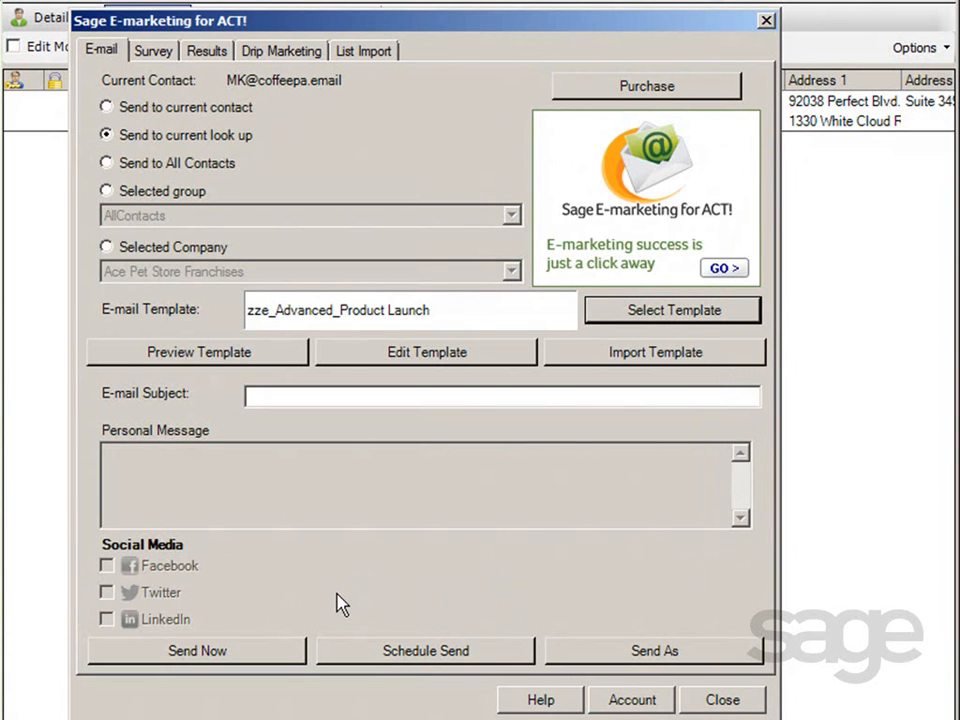
mouse_move(232, 372)
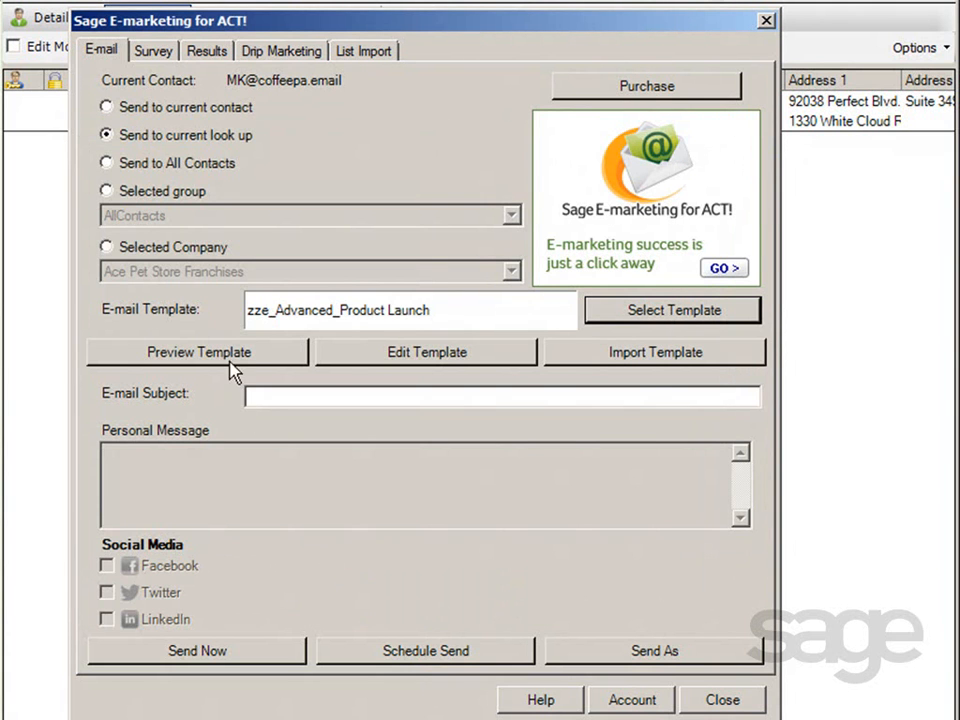
Step: Preview the Product Launch template in Internet Explorer and highlight its [[First Name]] greeting
left_click(198, 352)
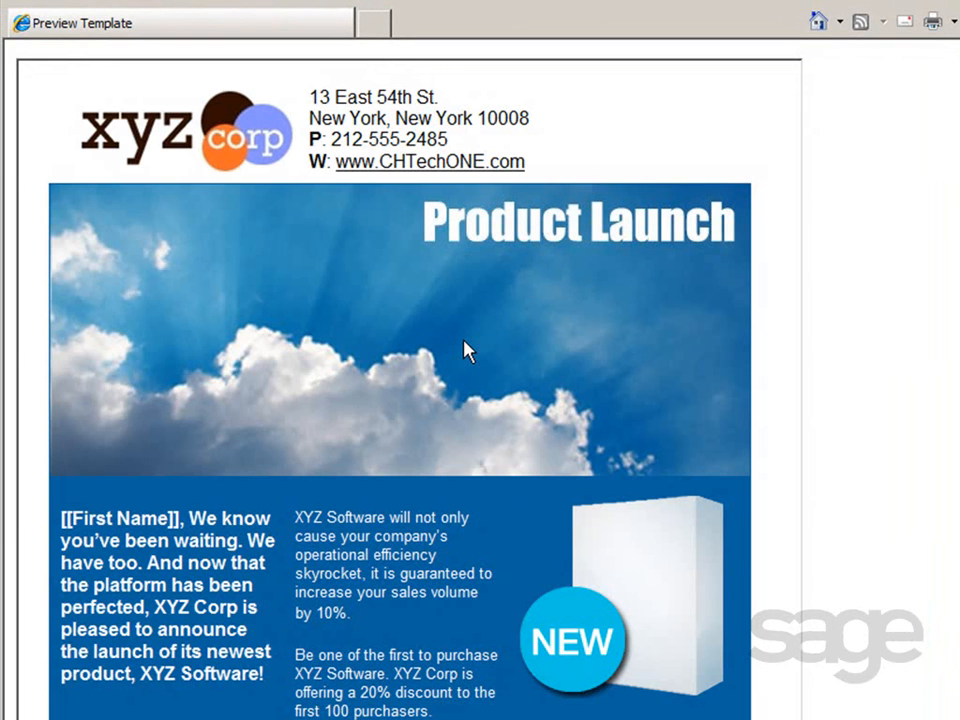
mouse_move(642, 353)
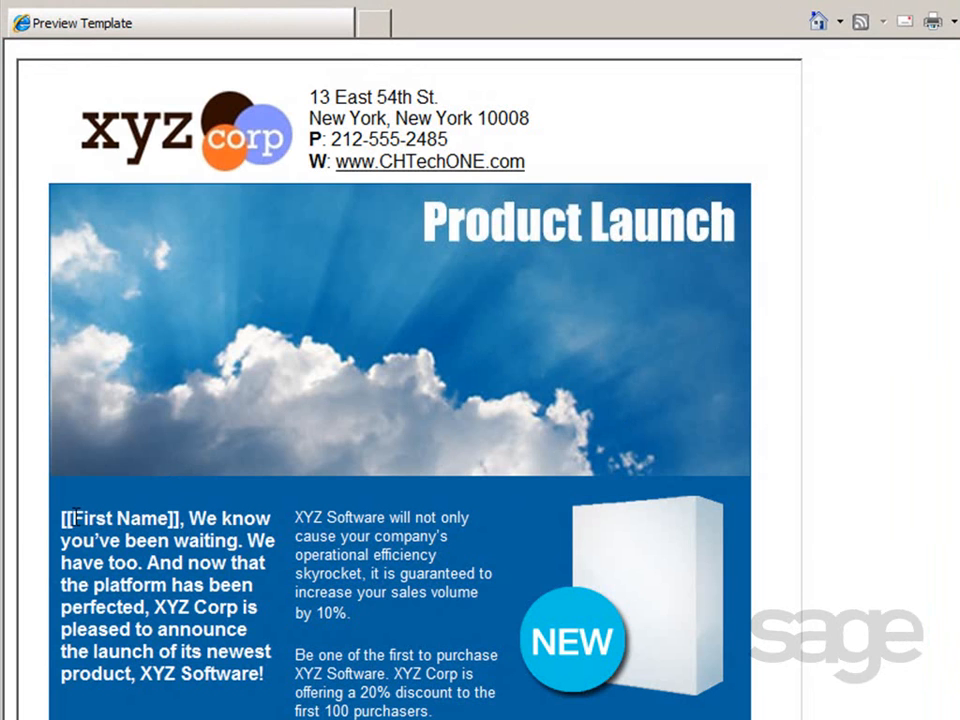
double_click(115, 518)
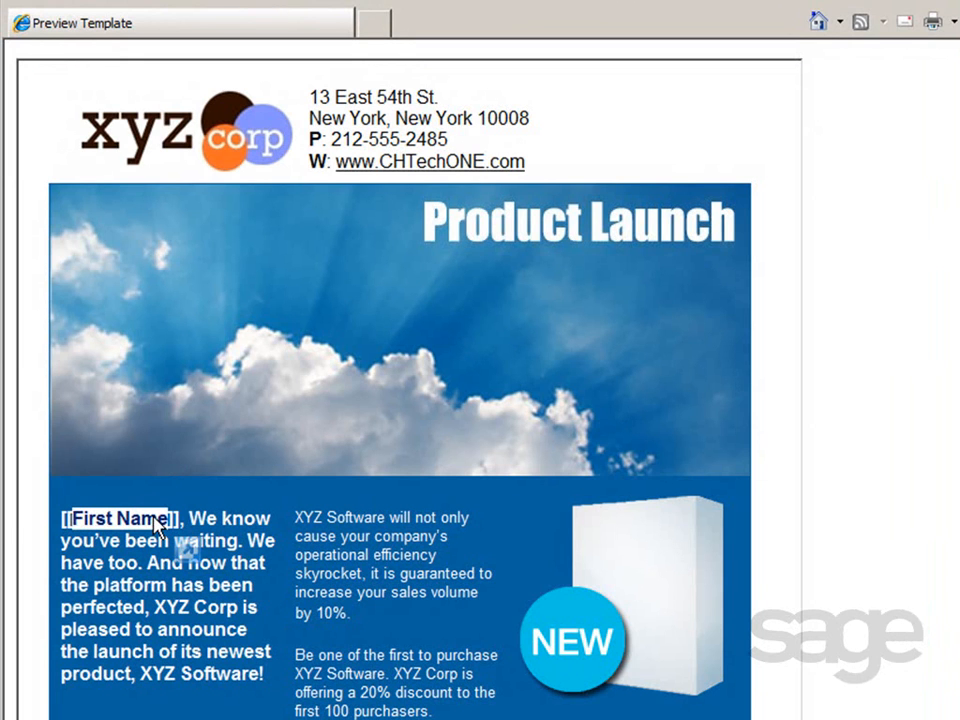
mouse_move(597, 522)
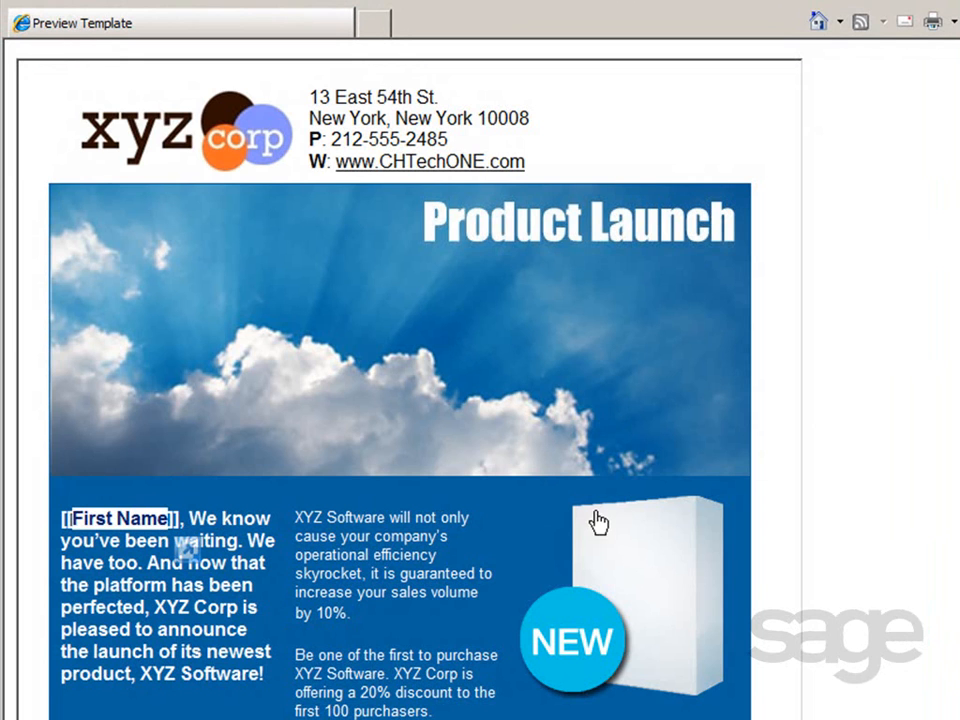
mouse_move(866, 466)
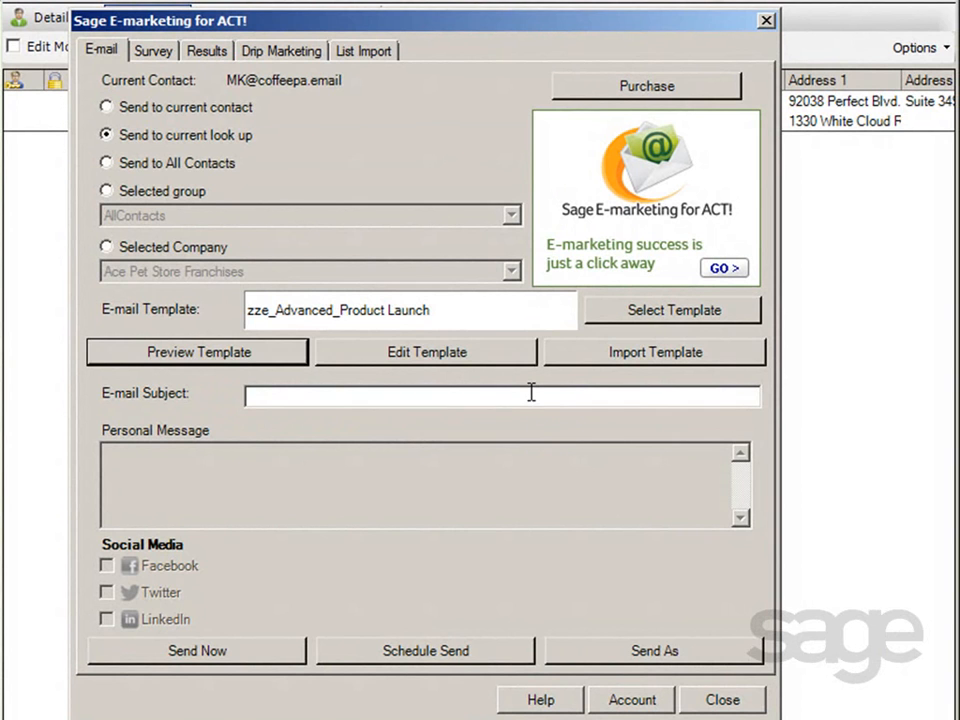
Step: Enter the subject 'Announcing an Exciting New Product!'
type("Announcing an")
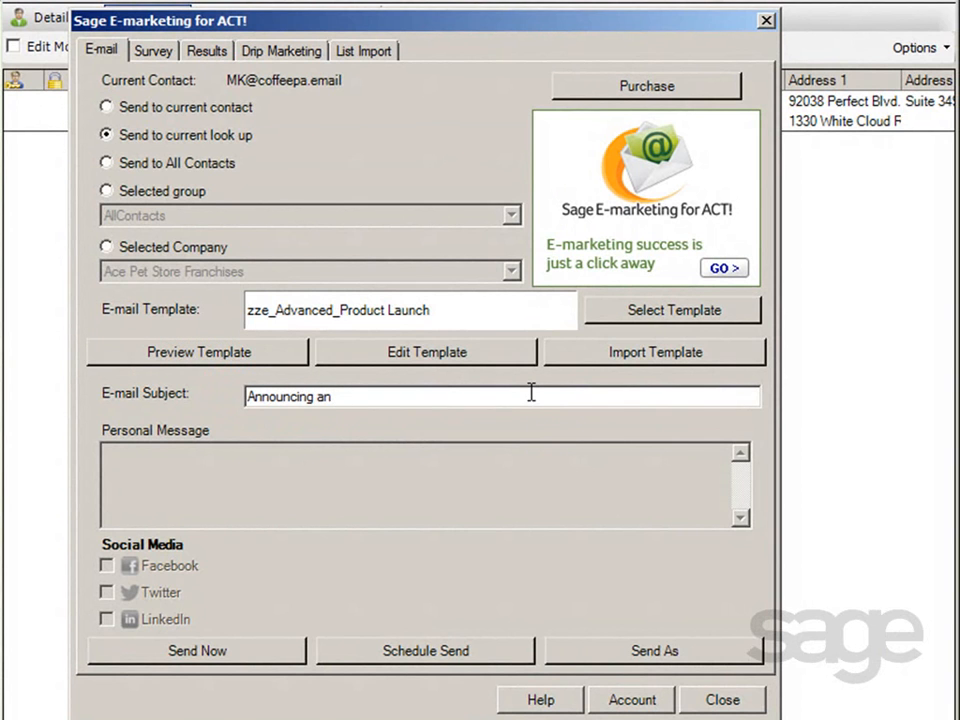
type("Exciting New Product!")
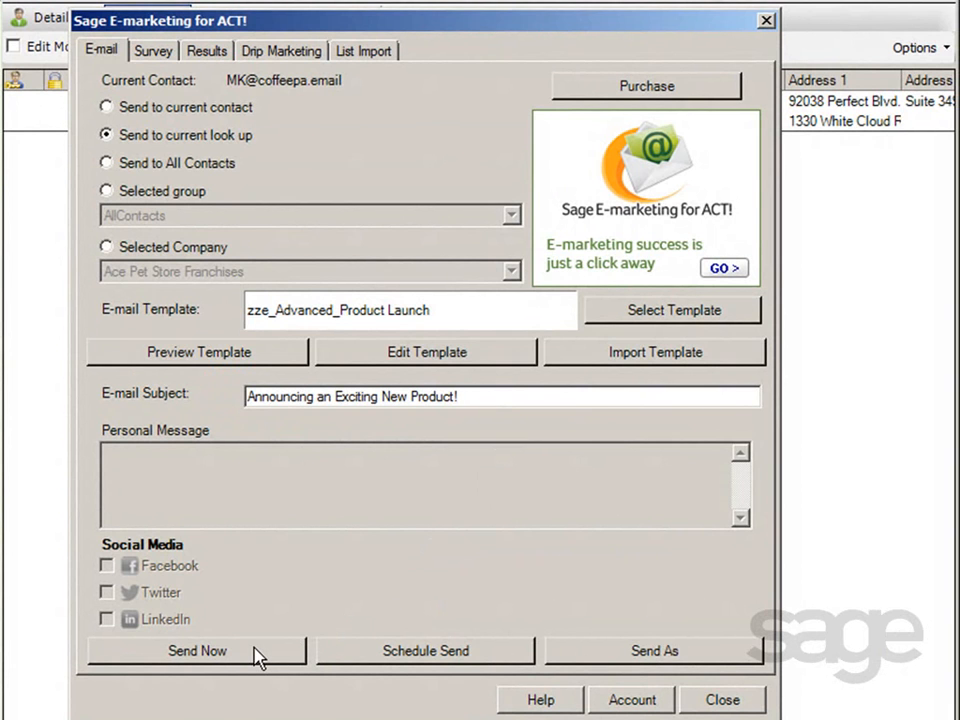
mouse_move(398, 660)
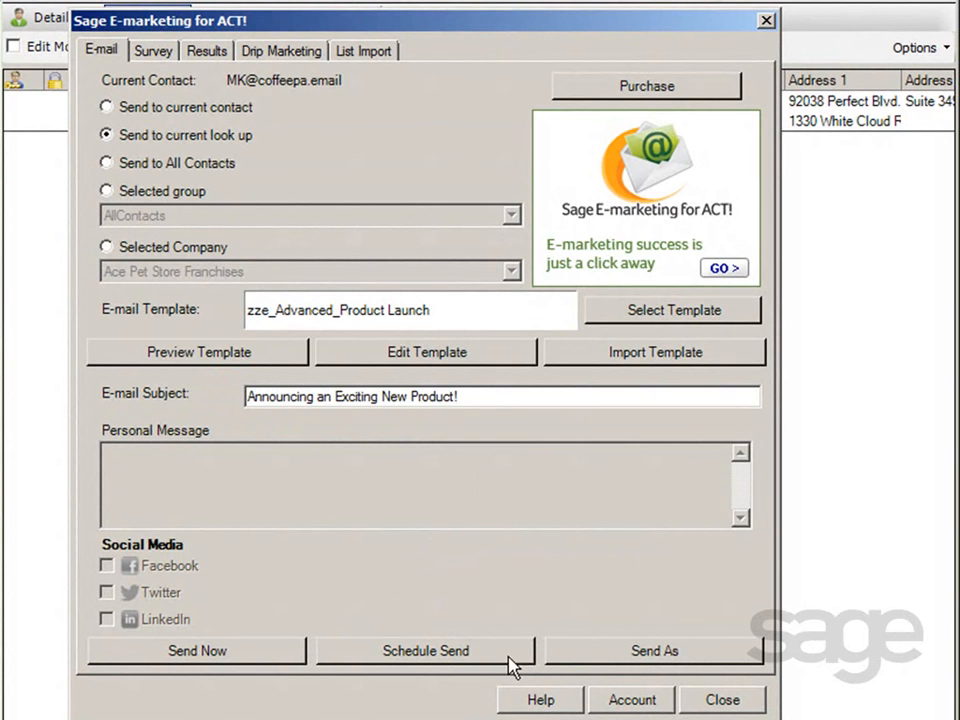
mouse_move(633, 663)
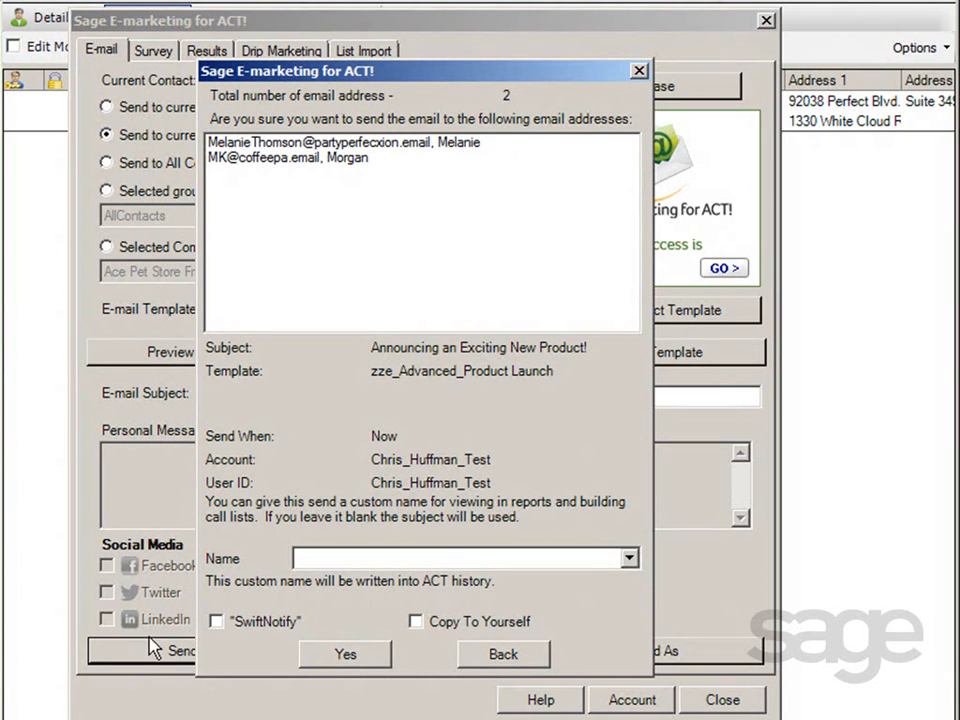
mouse_move(460, 180)
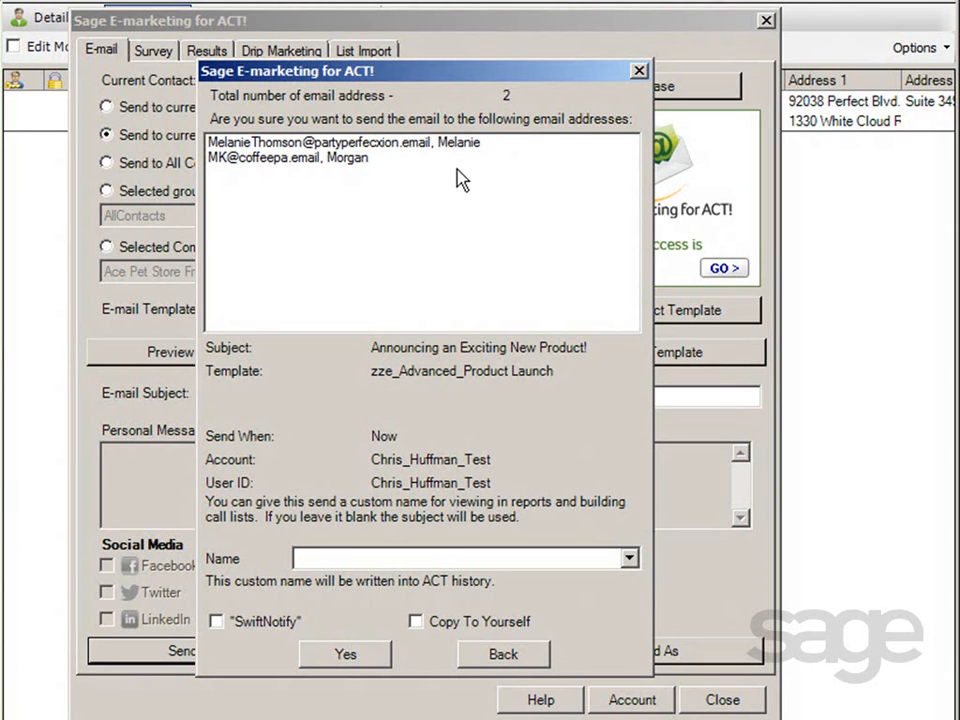
mouse_move(585, 579)
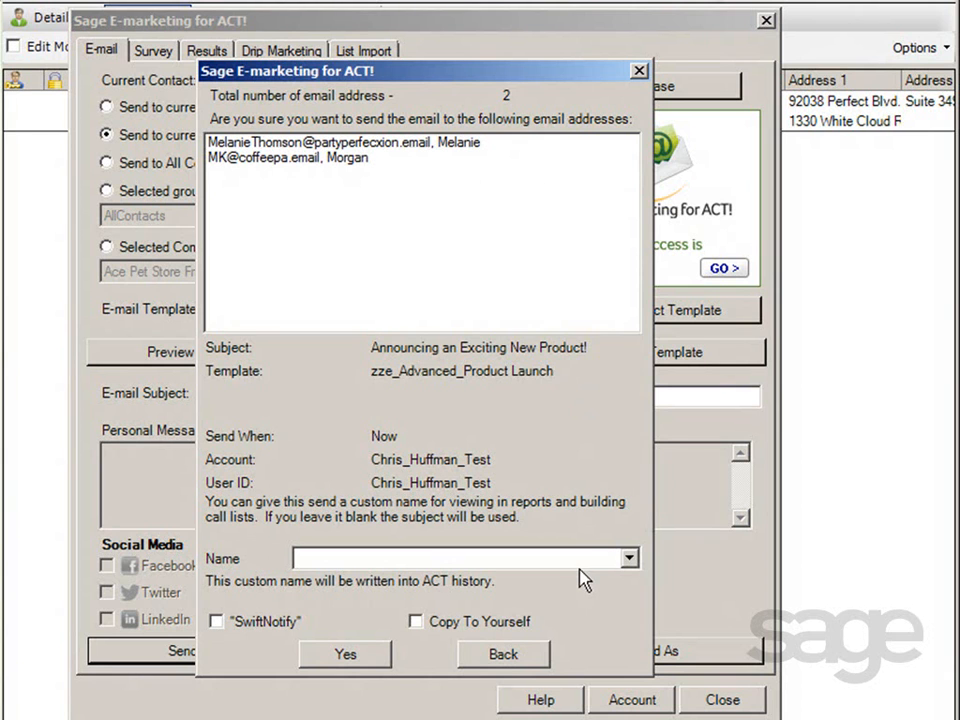
mouse_move(580, 565)
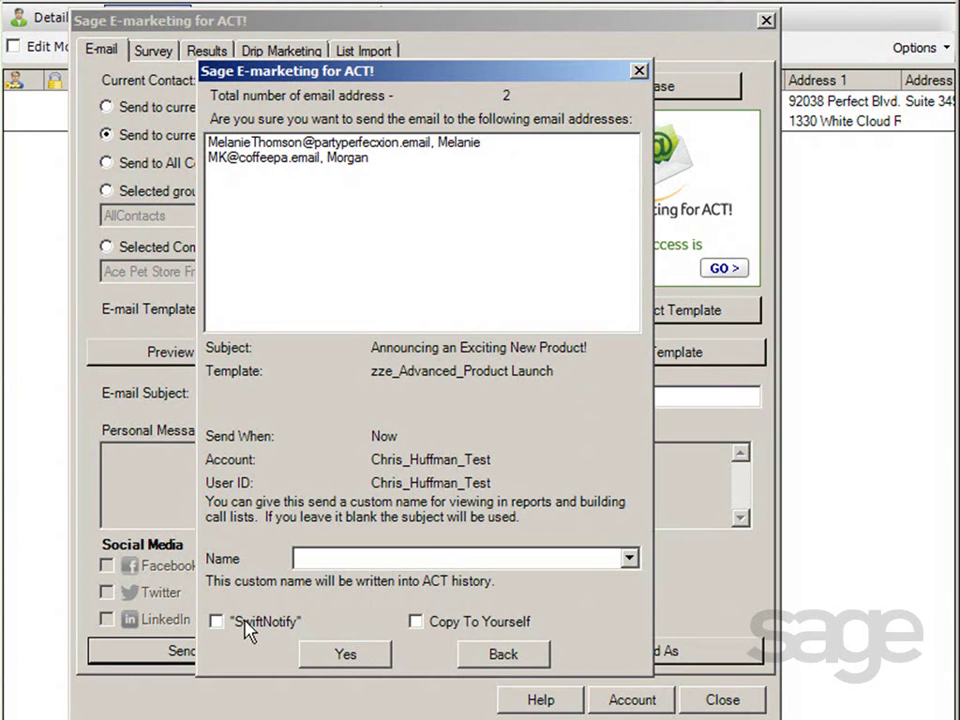
Step: Tick SwiftNotify and Copy To Yourself in the send confirmation
left_click(216, 621)
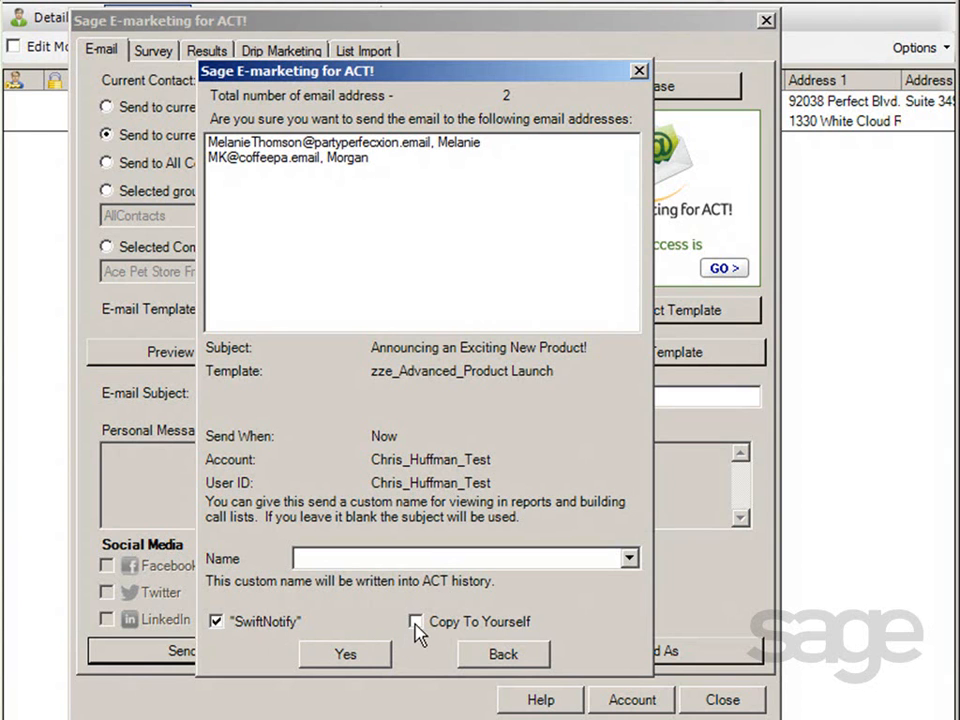
left_click(416, 621)
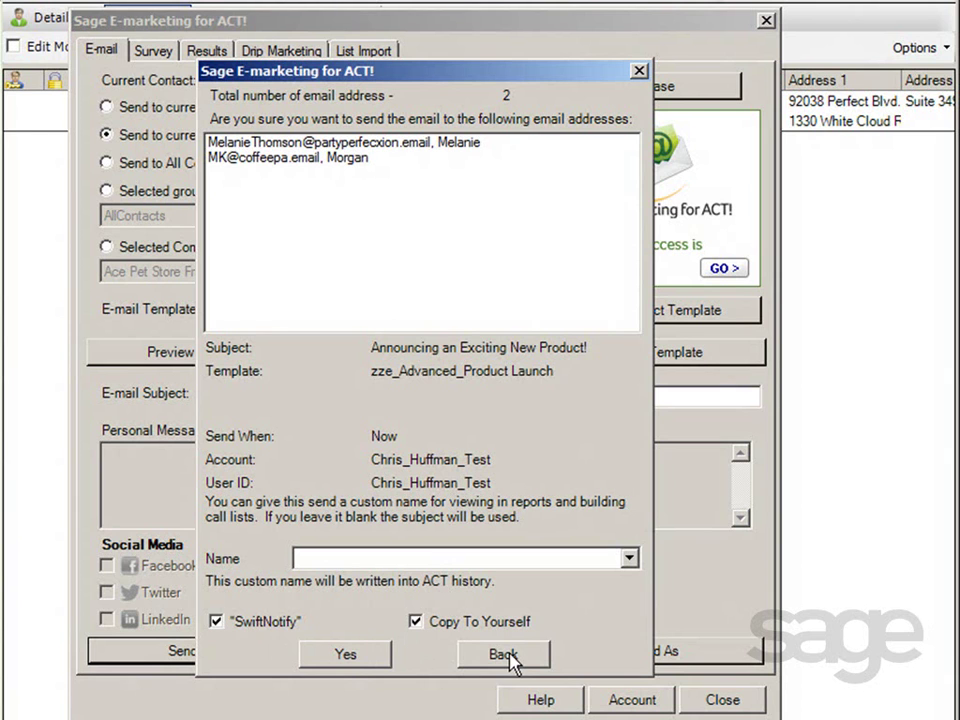
mouse_move(360, 685)
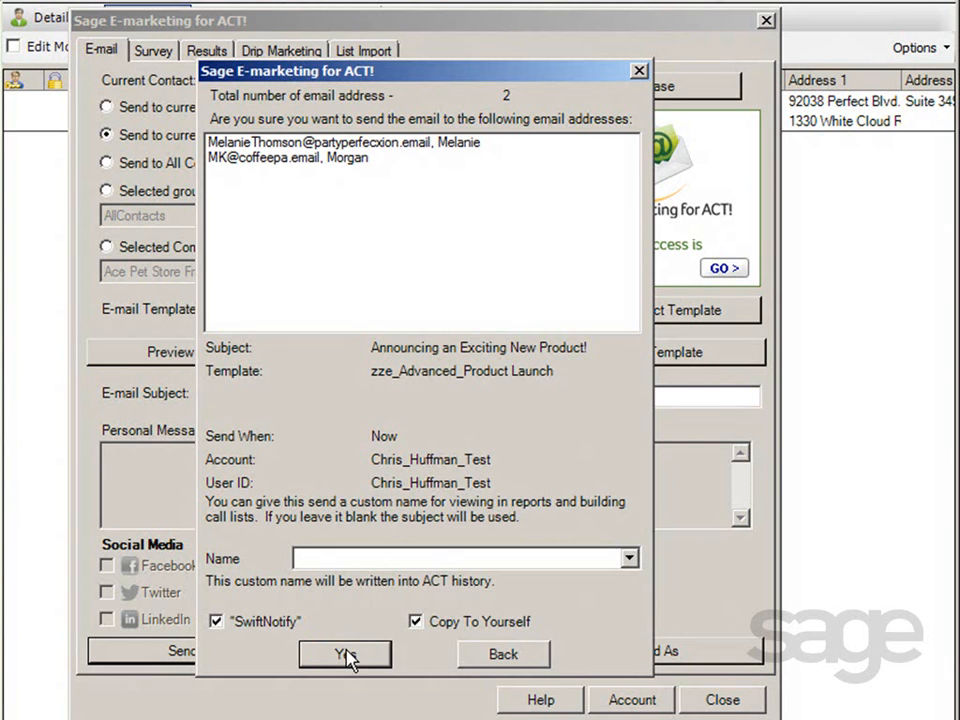
left_click(344, 654)
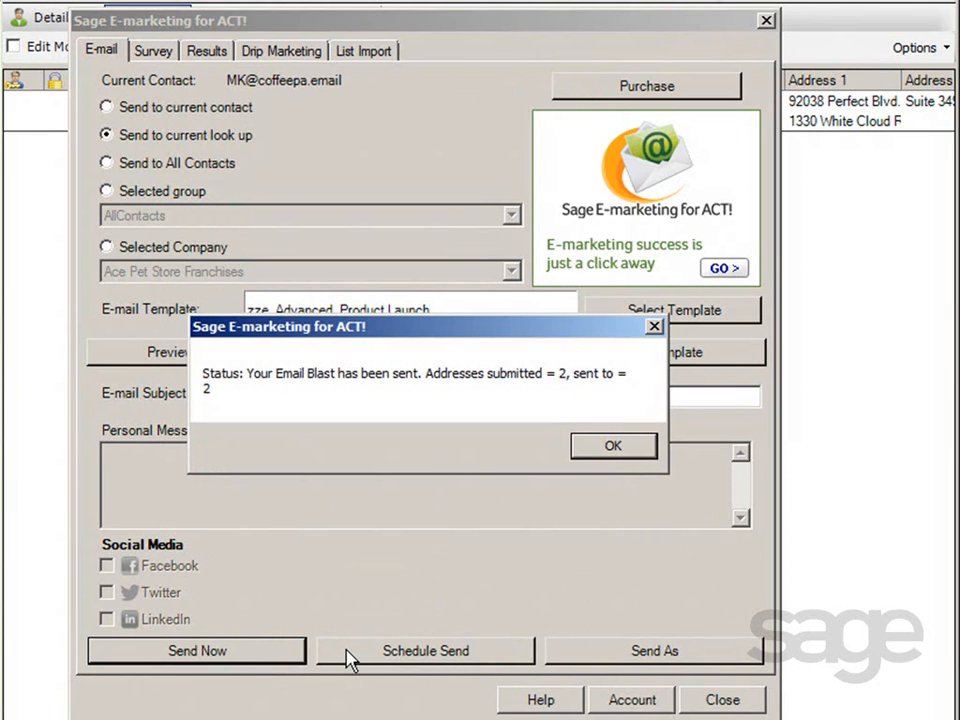
left_click(613, 445)
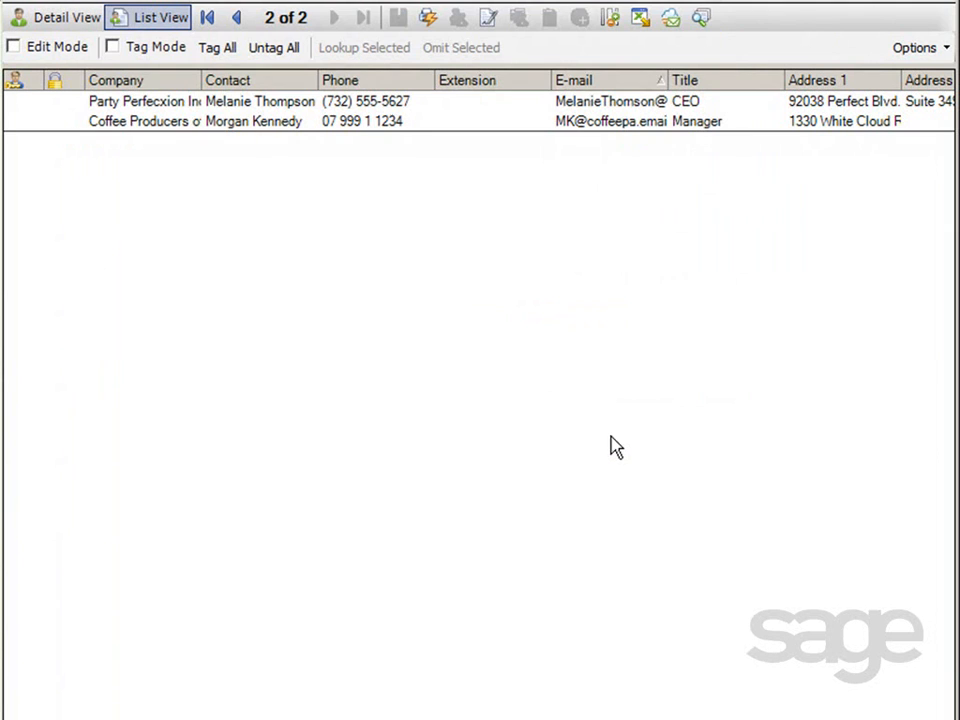
mouse_move(390, 110)
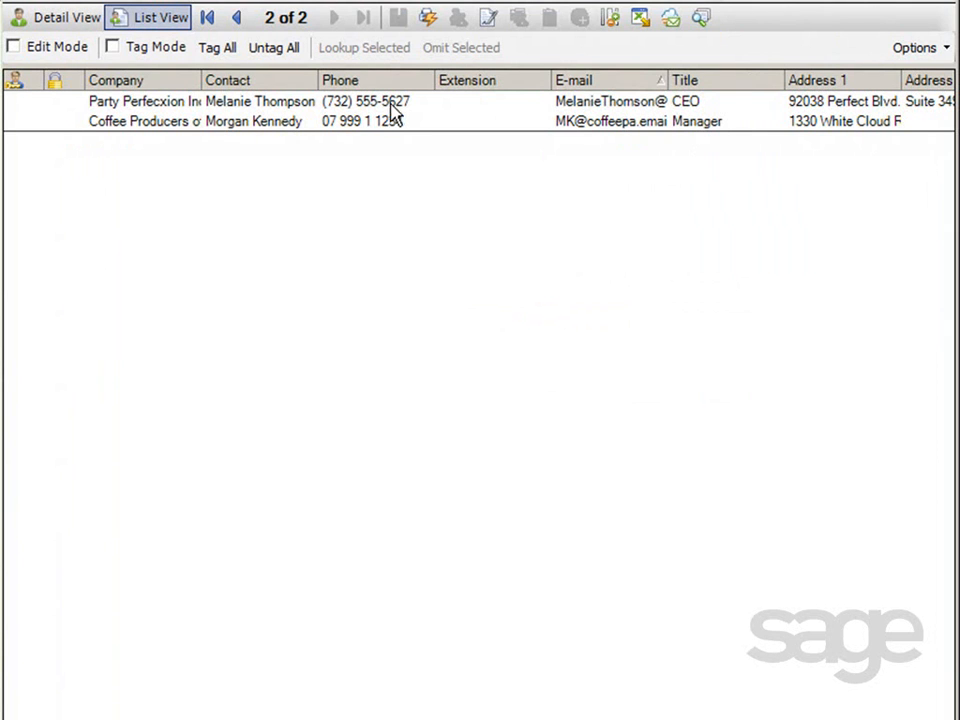
left_click(56, 17)
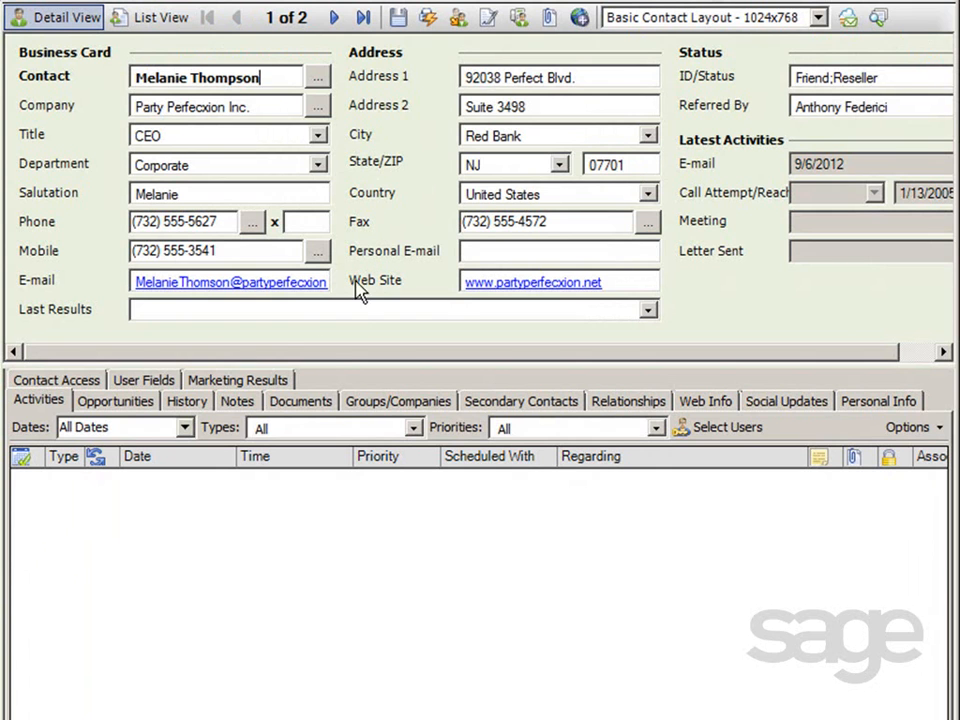
left_click(186, 401)
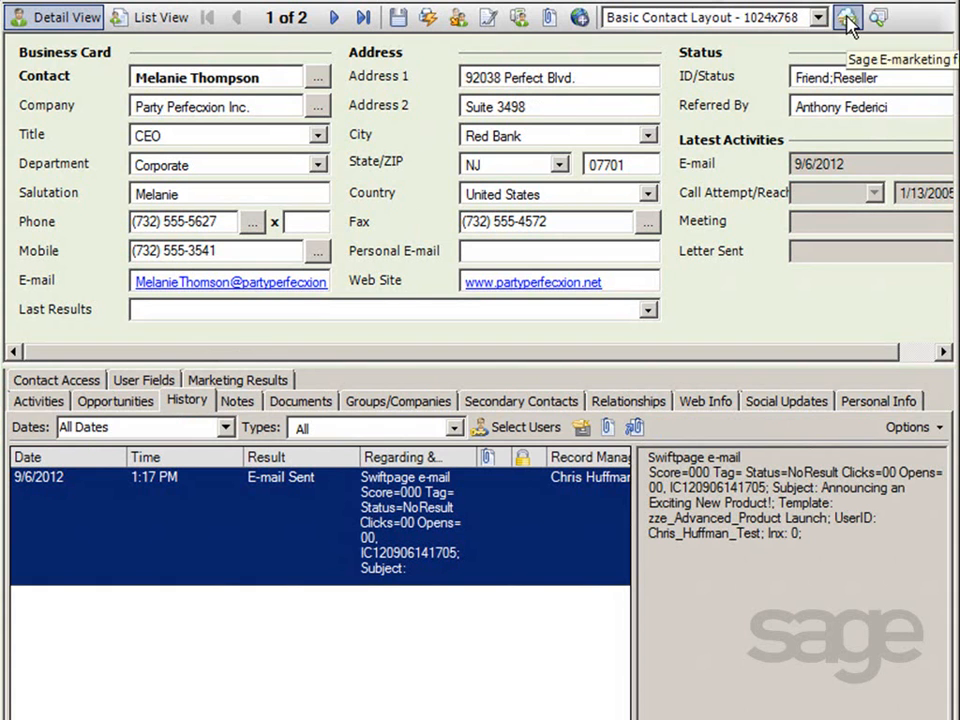
left_click(847, 18)
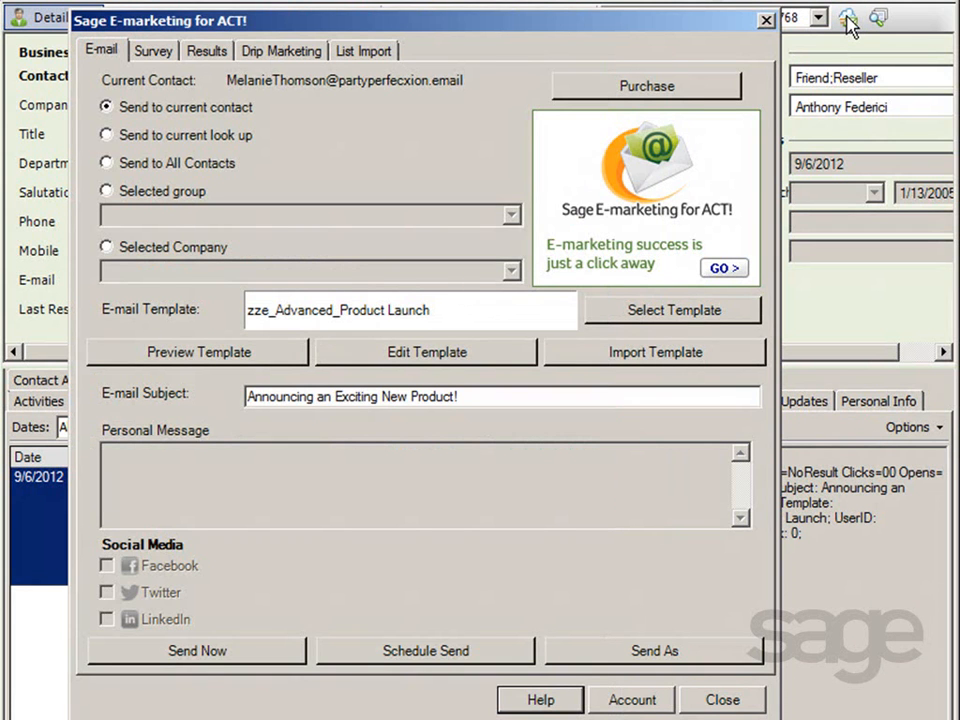